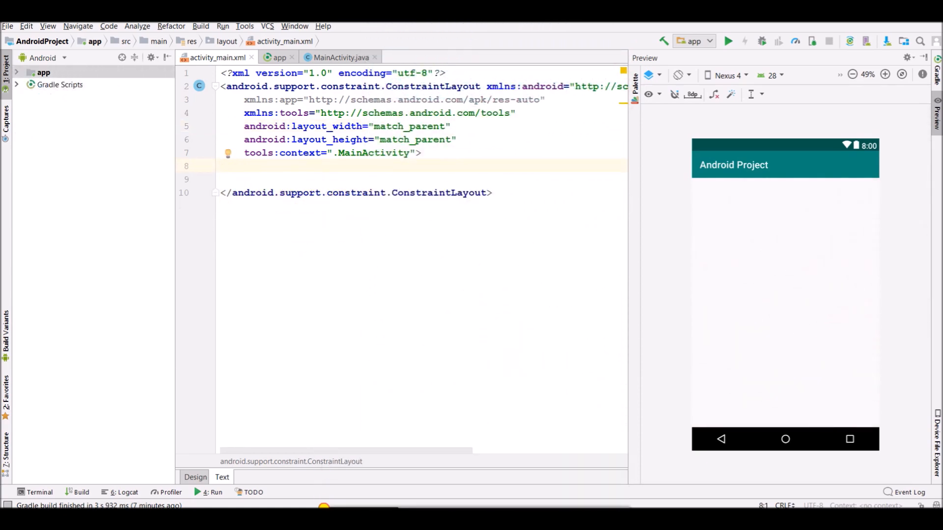
pyautogui.moveTo(325, 316)
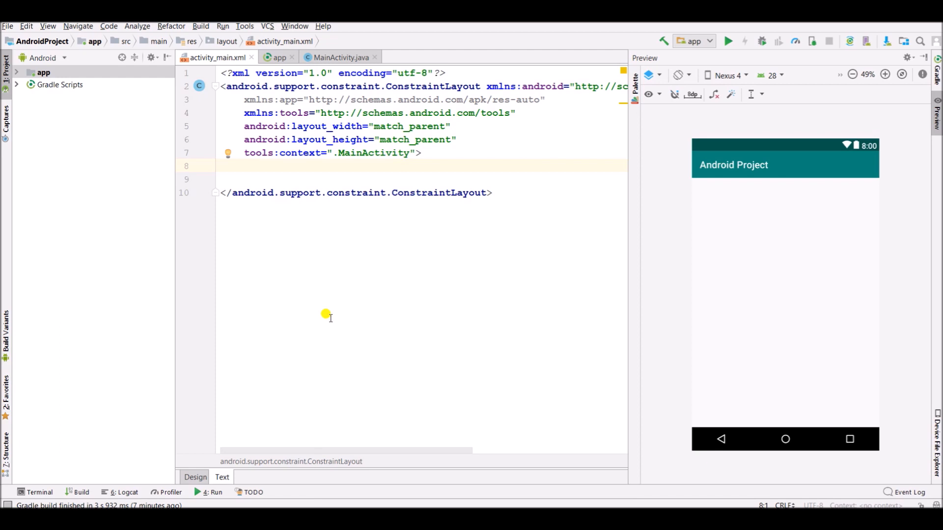
pyautogui.moveTo(332, 306)
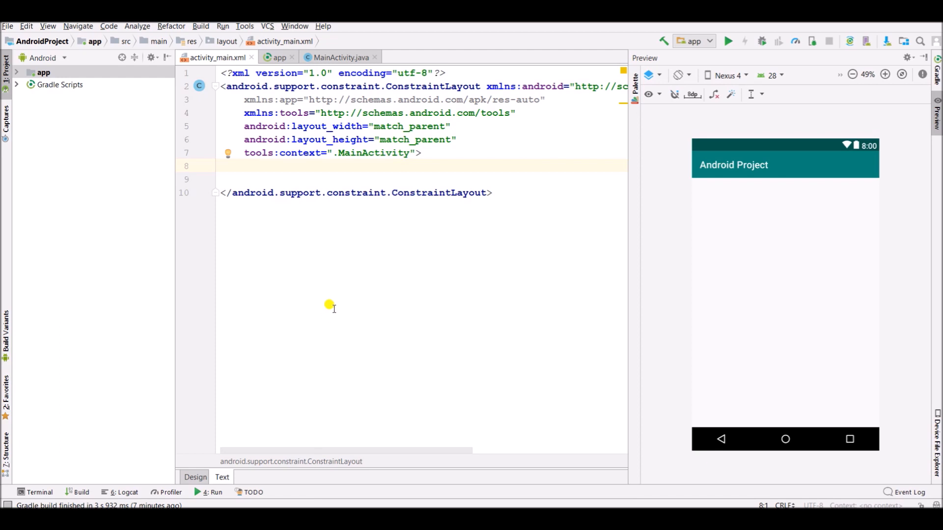
pyautogui.moveTo(282, 73)
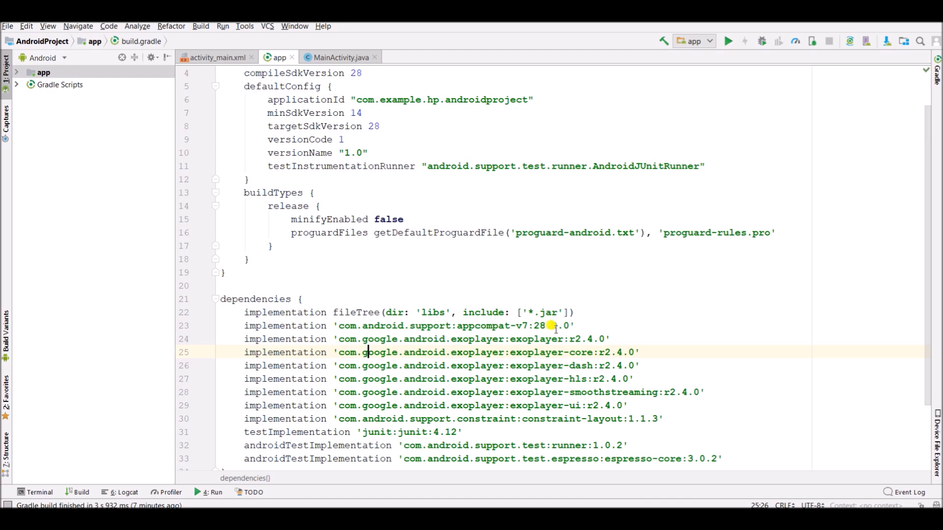
# Review the ExoPlayer r2.4.0 dependency lines in build.gradle, then return to activity_main.xml.
pyautogui.doubleClick(472, 338)
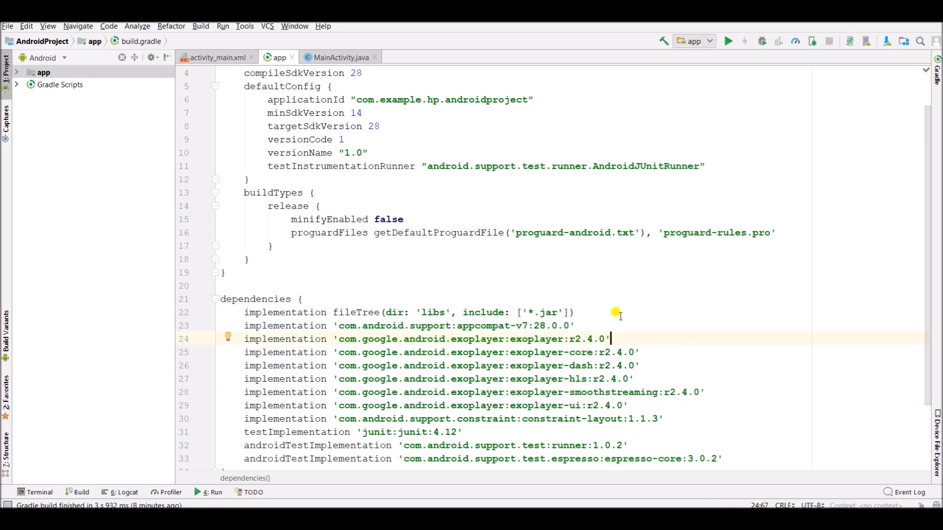
pyautogui.scroll(-3)
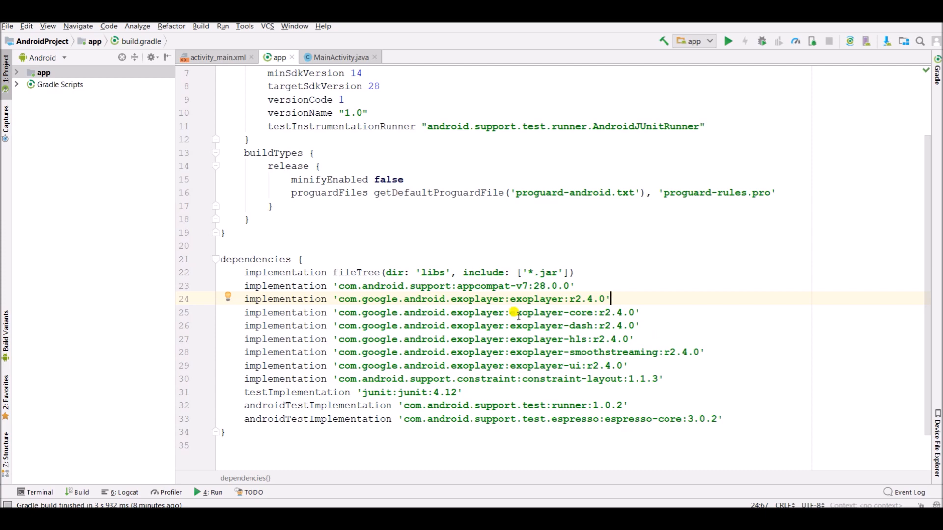
pyautogui.click(215, 57)
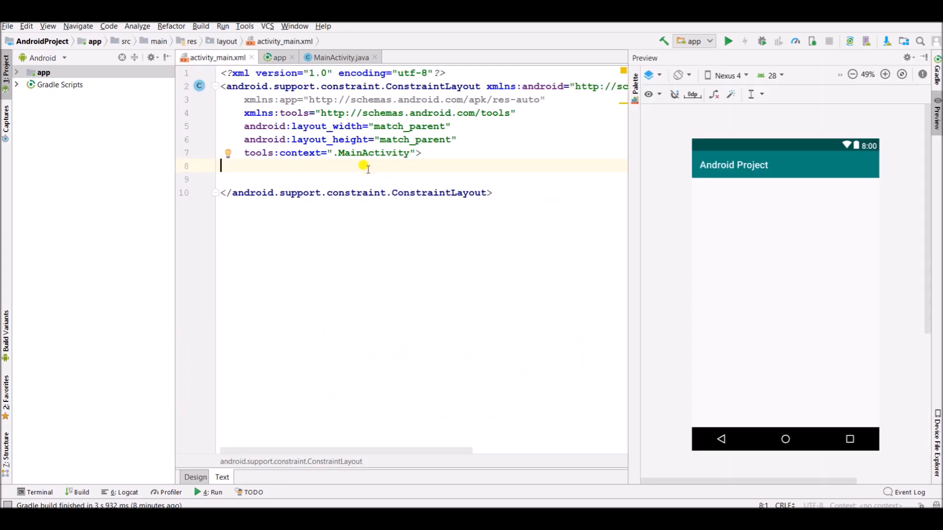
# Add a match_parent SimpleExoPlayerView with id exoplayerview inside the ConstraintLayout.
pyautogui.write('<')
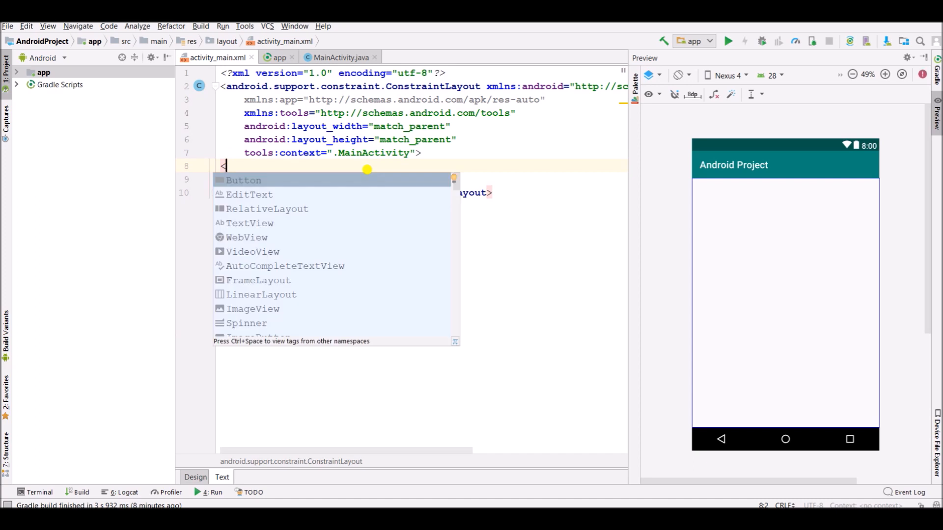
pyautogui.write('SimpleExoPlayerView')
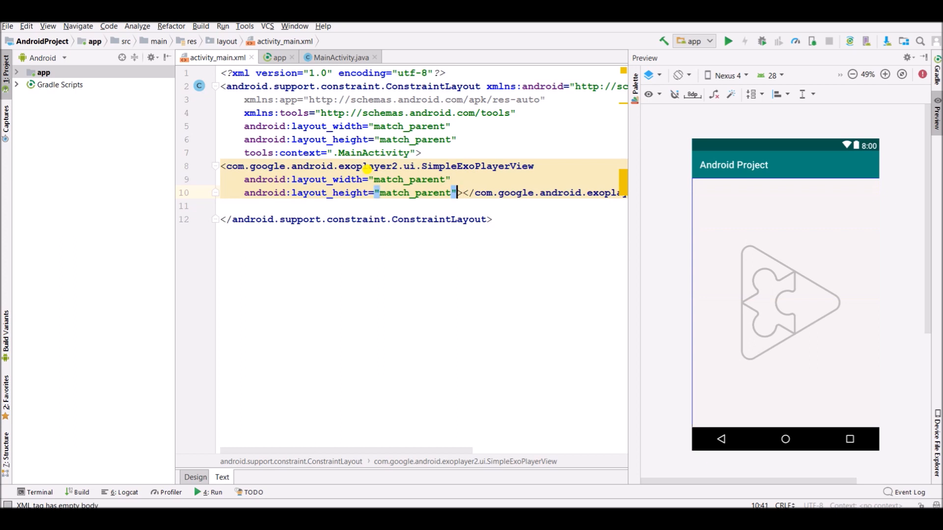
pyautogui.write('android:id="@+id/exoplayerview')
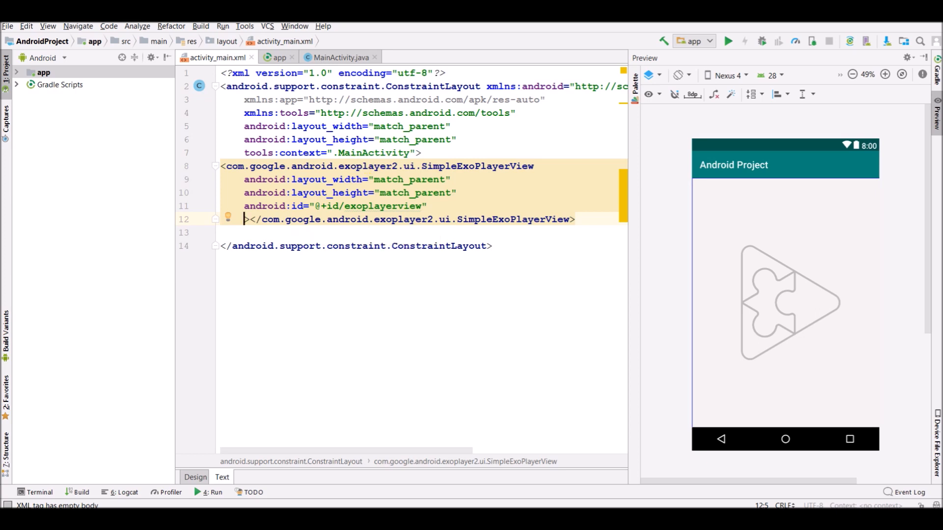
pyautogui.click(340, 57)
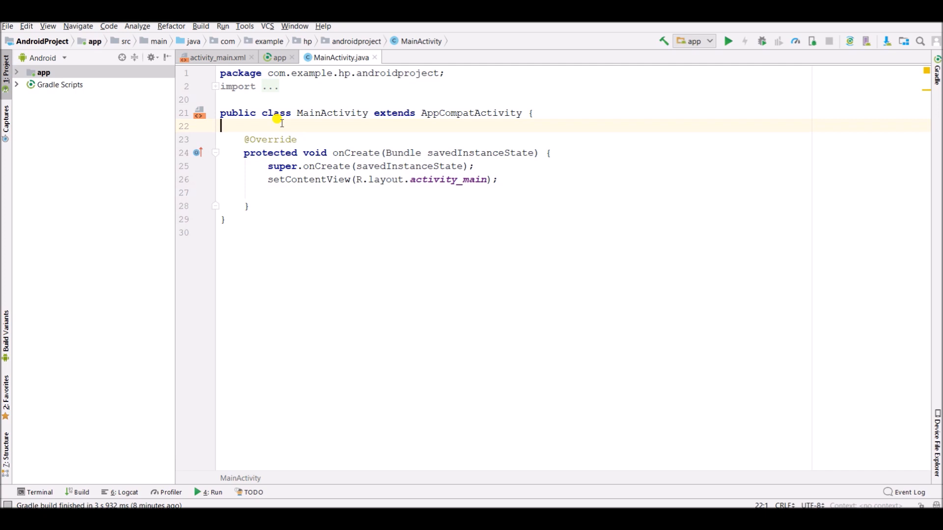
# Declare SimpleExoPlayerView exoPlayerView and SimpleExoPlayer exoPlayer fields in MainActivity.
pyautogui.write('SimpleExoPlayerView exoPlayerView;')
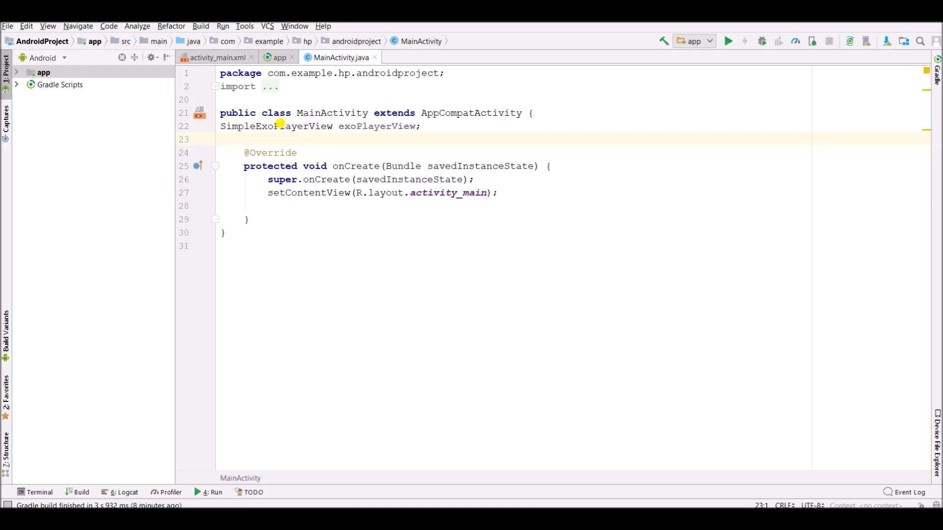
pyautogui.write('S')
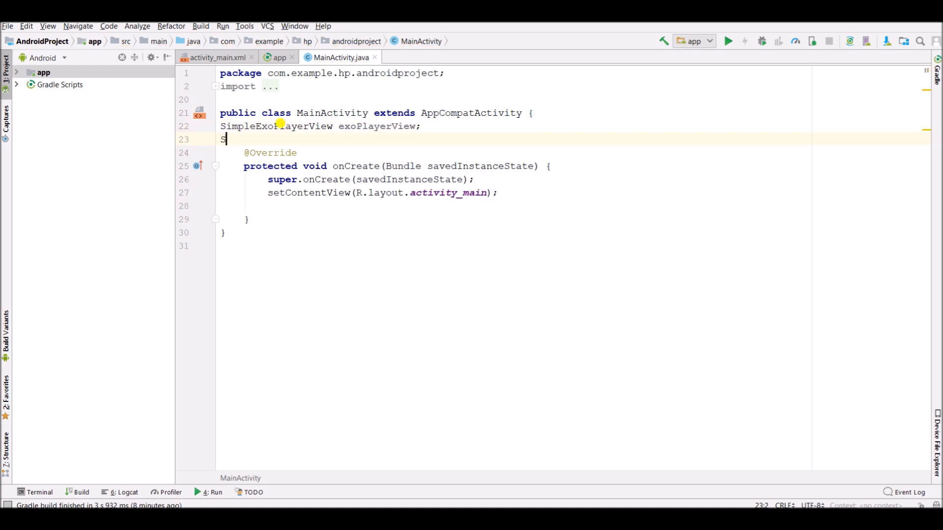
pyautogui.write('impl')
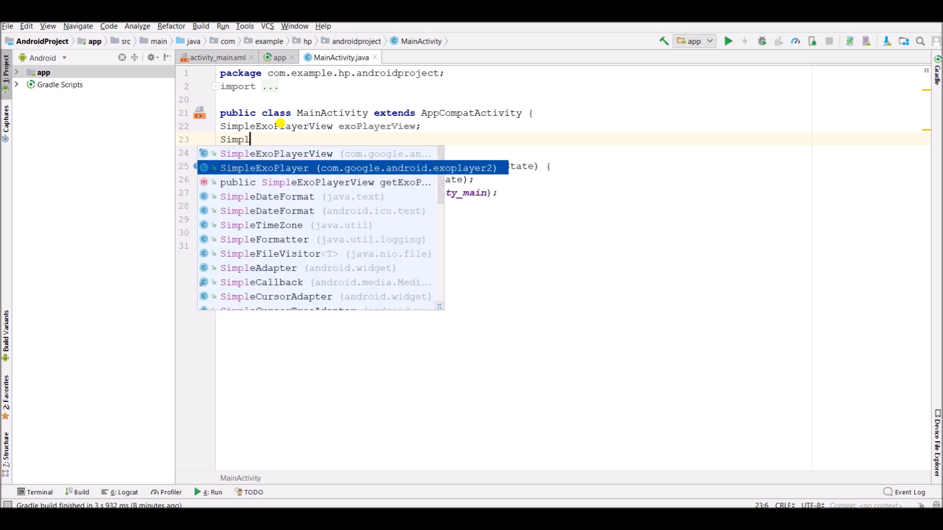
pyautogui.click(264, 168)
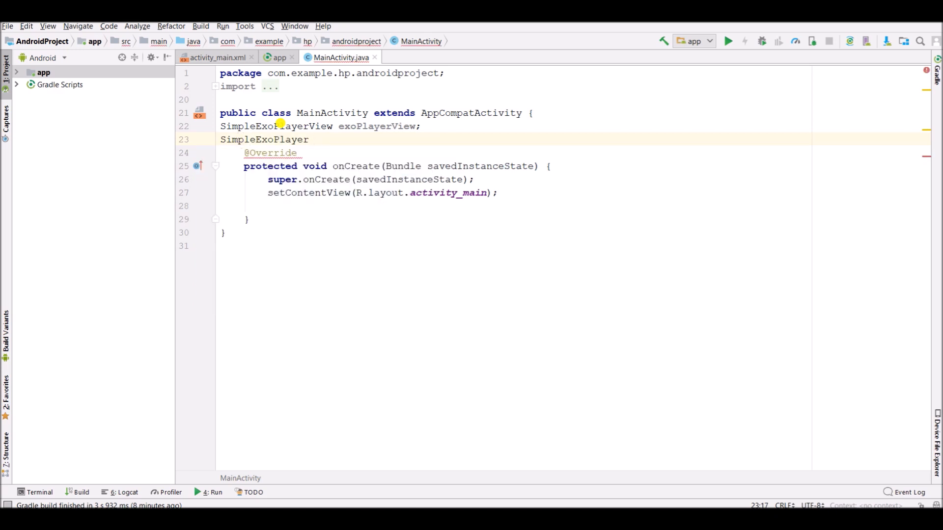
pyautogui.write('es')
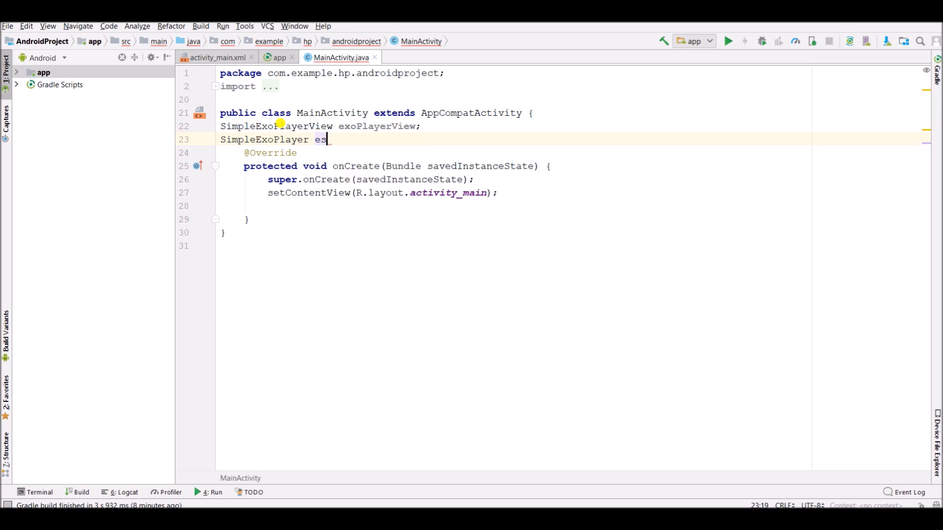
pyautogui.write('x')
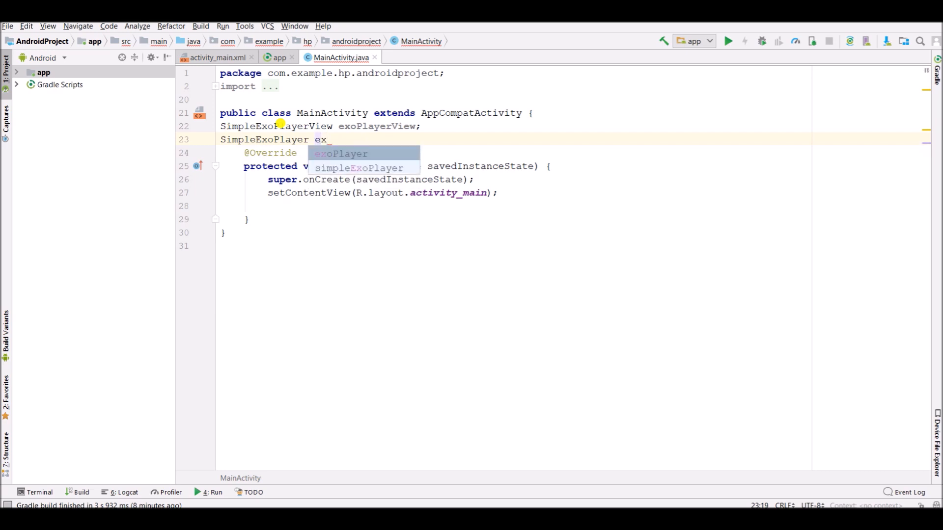
pyautogui.press('Enter')
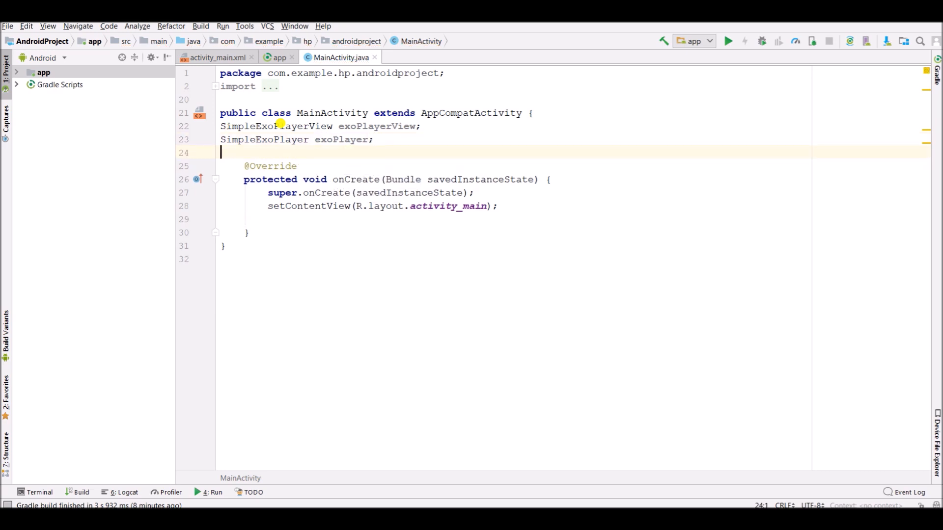
pyautogui.write('String')
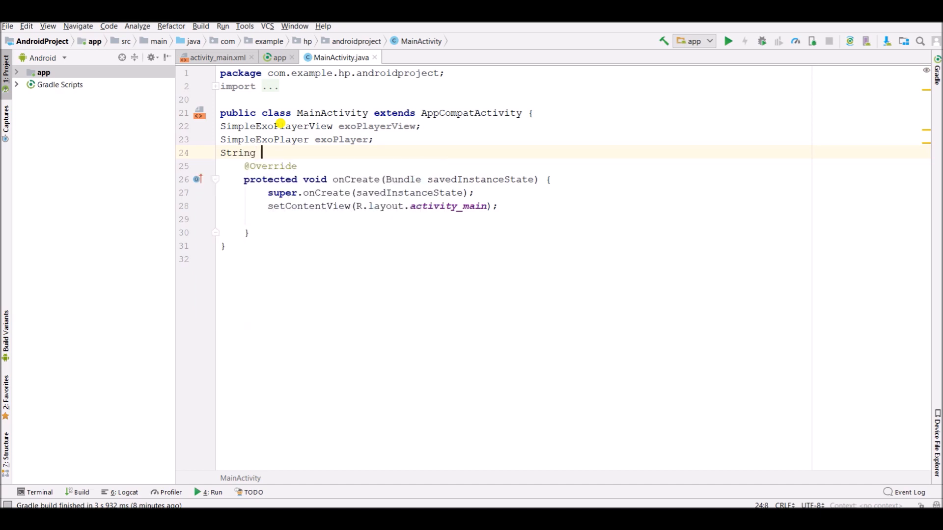
pyautogui.write('videou')
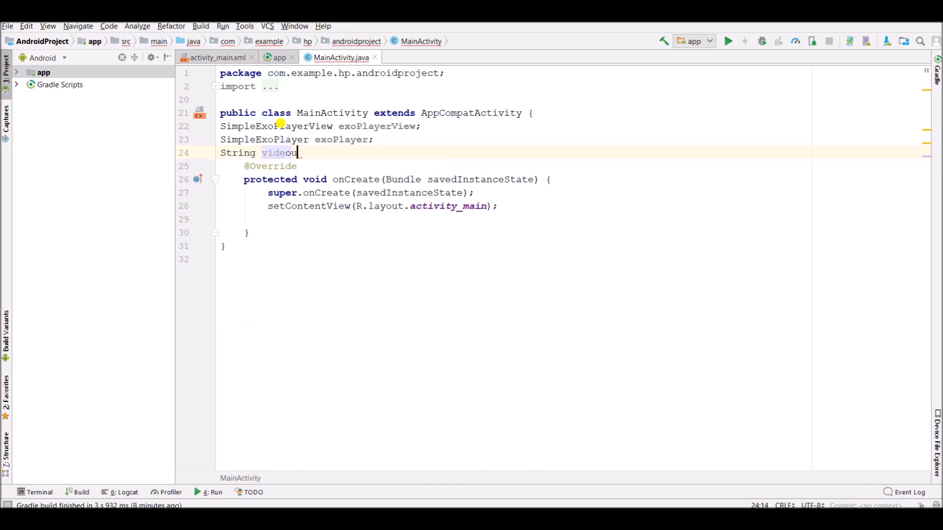
pyautogui.write('ri="')
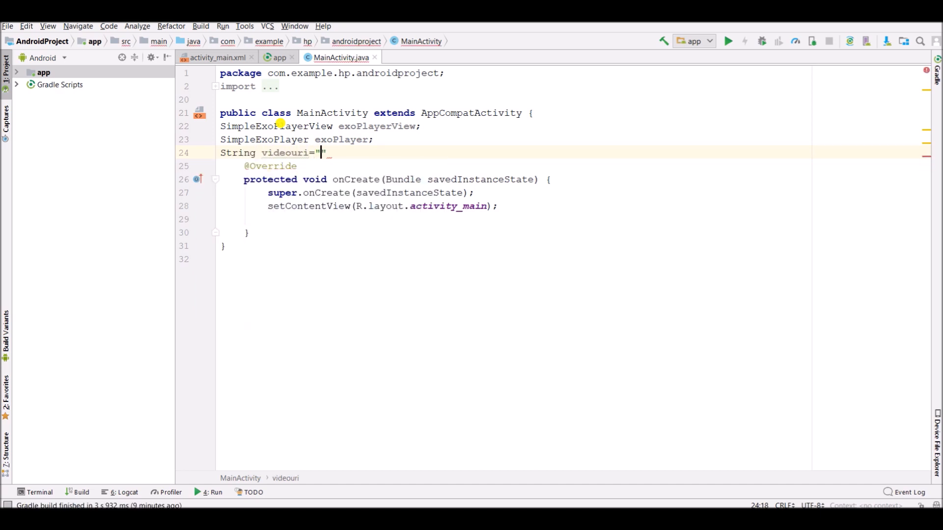
pyautogui.write('";')
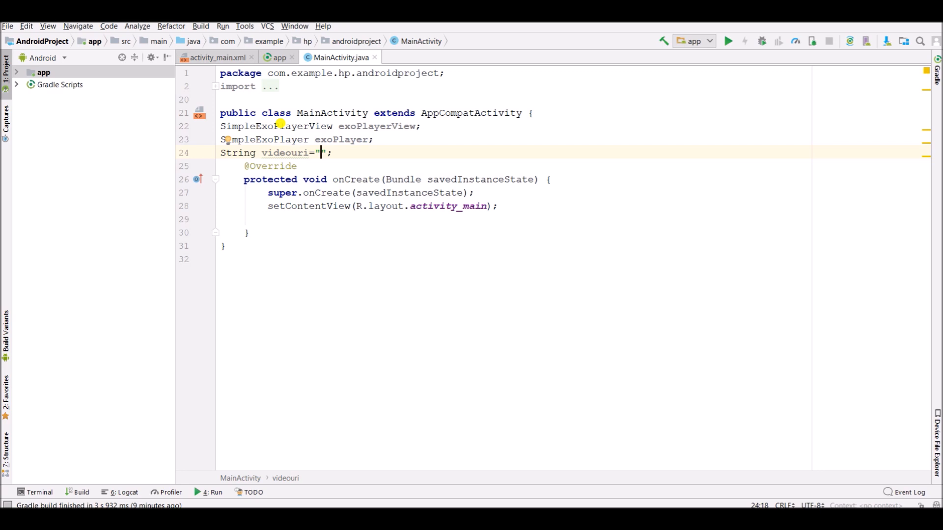
pyautogui.write('https://www.radiantmediaplayer.com/media/bbb-360p.mp4')
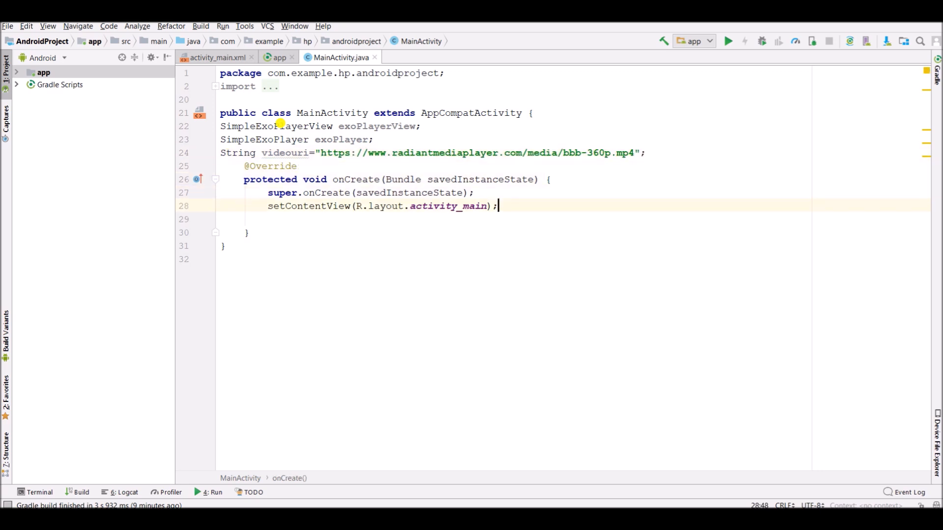
# In onCreate, assign (SimpleExoPlayerView)findViewById(R.id.exoplayerview) to exoPlayer.
pyautogui.press('enter')
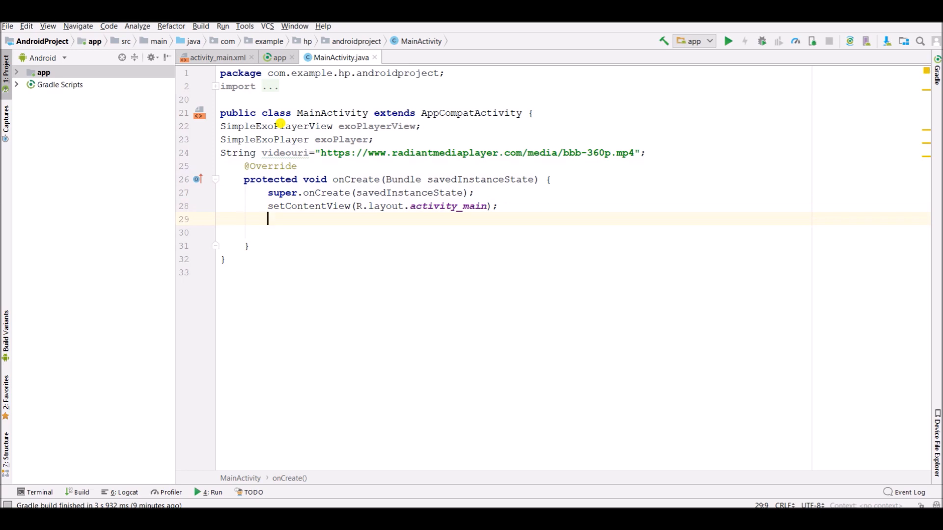
pyautogui.write('expo')
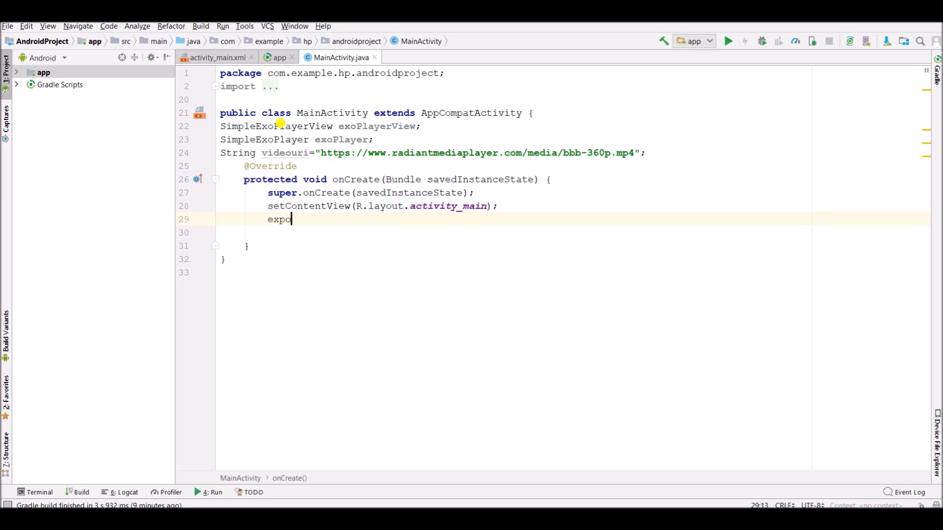
pyautogui.press('BackSpace')
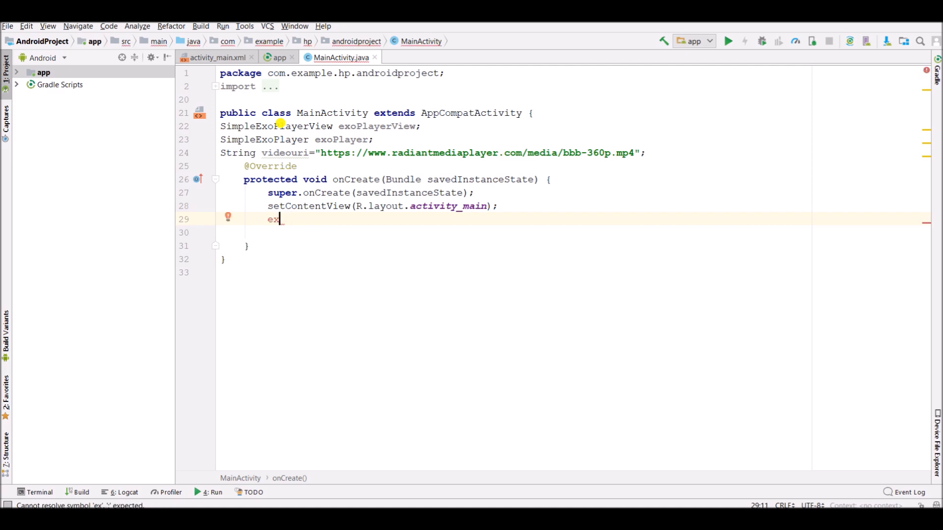
pyautogui.write('oPlayer=')
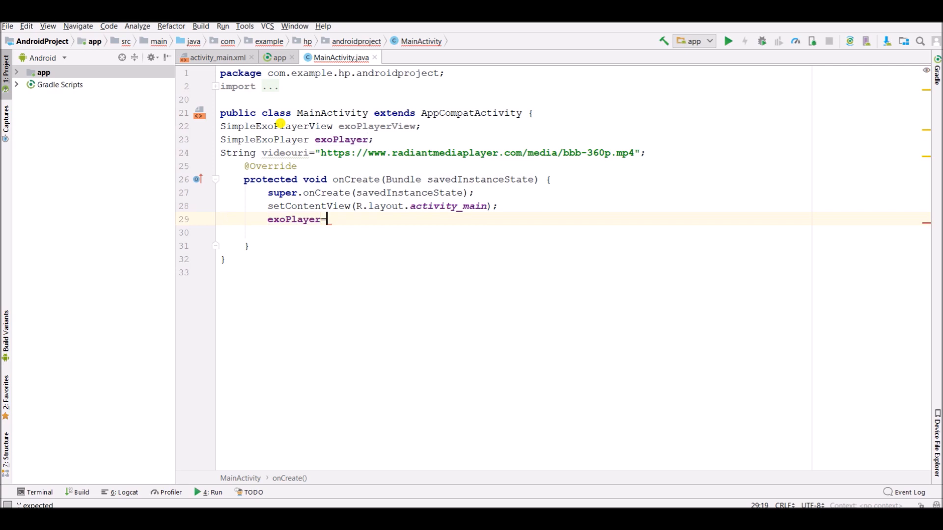
pyautogui.write('(Exop')
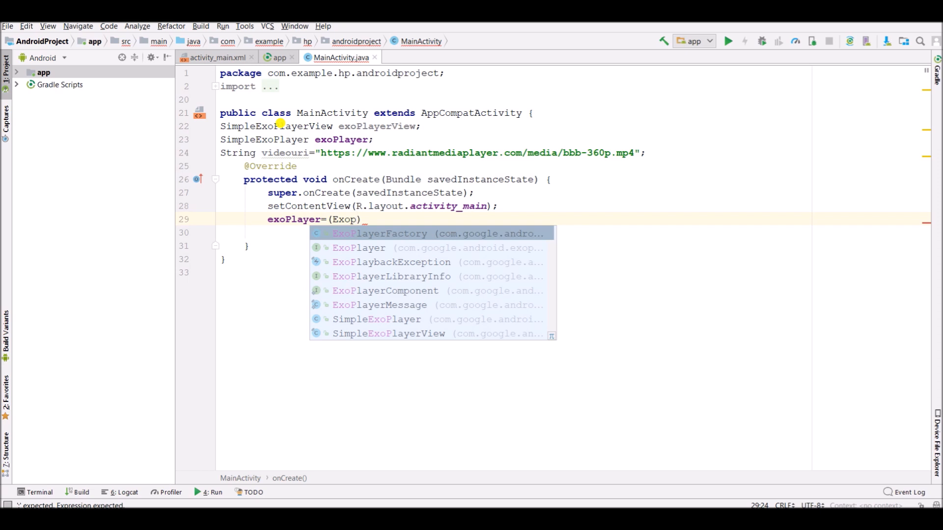
pyautogui.write('layerv')
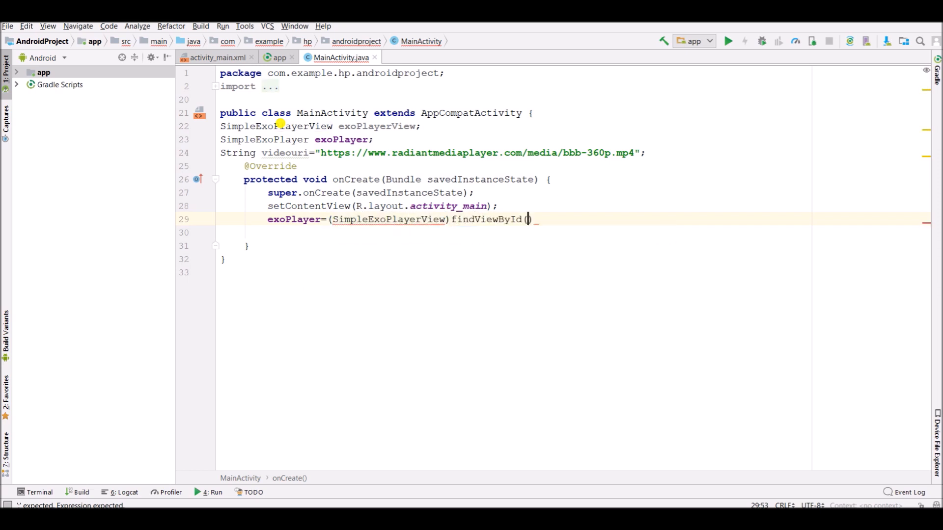
pyautogui.write('R.id.e')
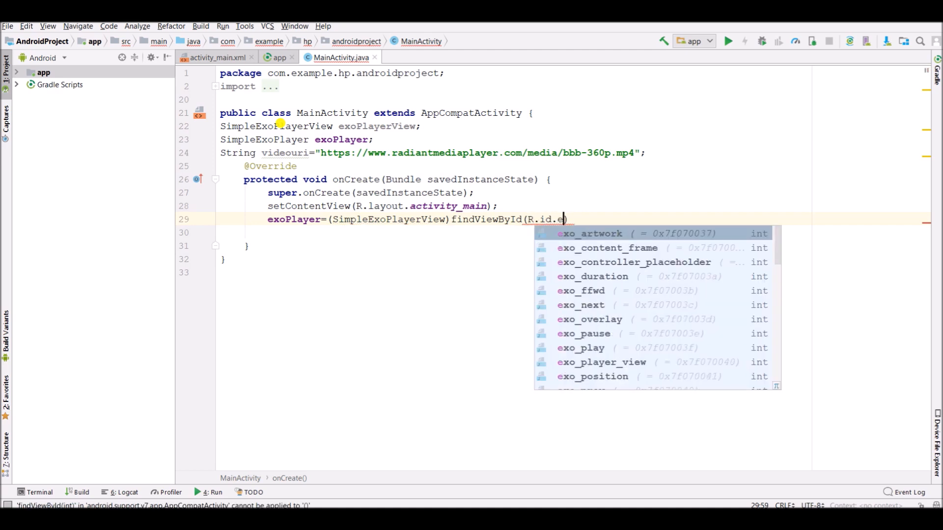
pyautogui.write('xoplayerview')
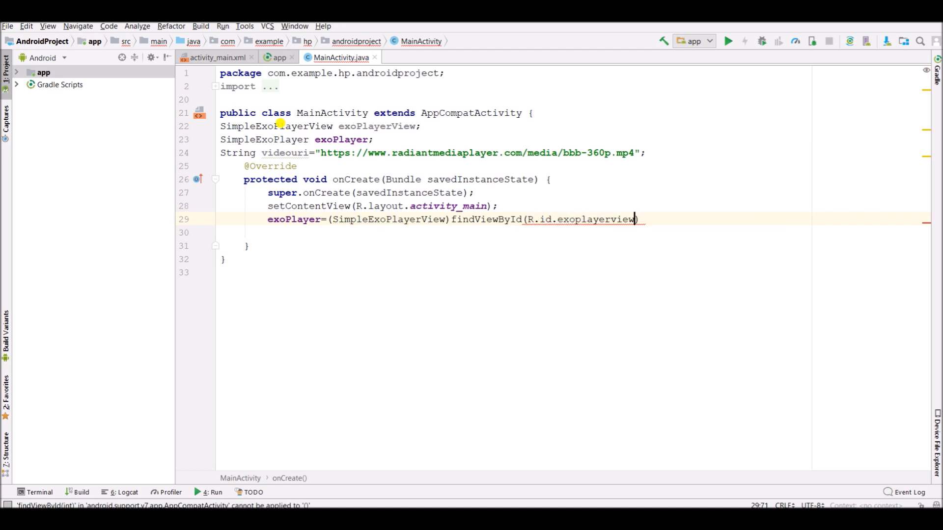
pyautogui.write(';')
pyautogui.press('enter')
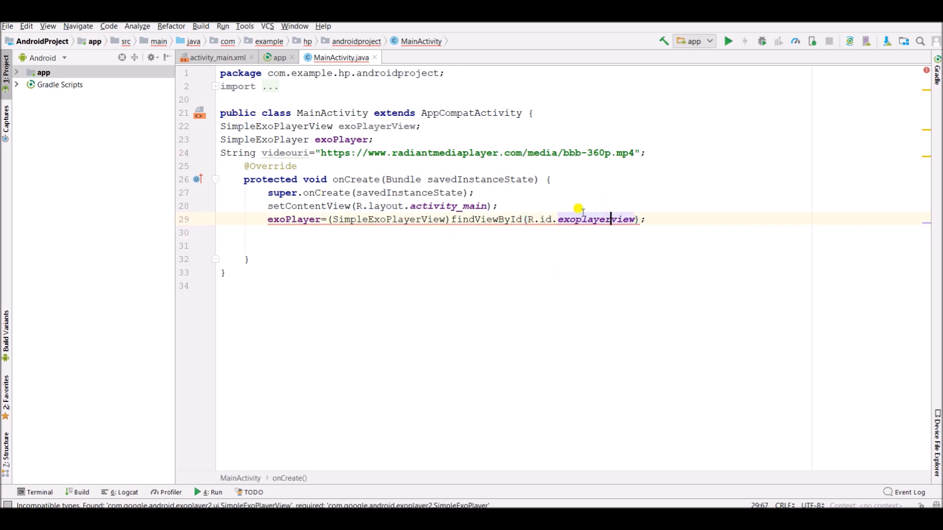
pyautogui.click(217, 57)
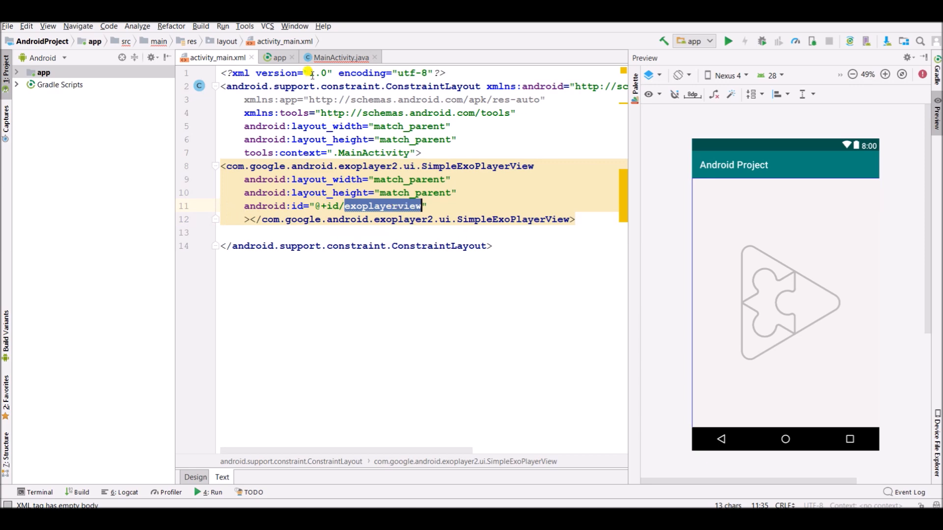
# Rename the player id to exo_playerview and assign the lookup to exoPlayerView.
pyautogui.click(340, 57)
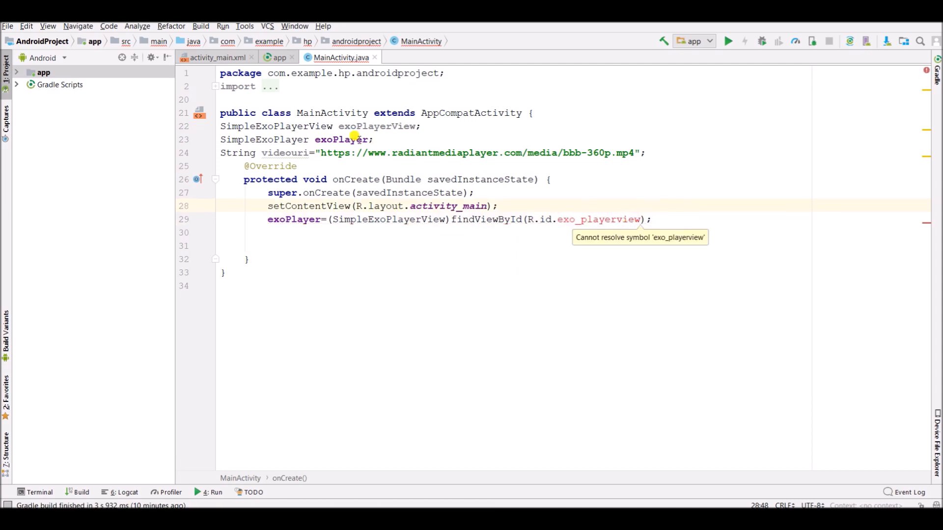
pyautogui.click(218, 57)
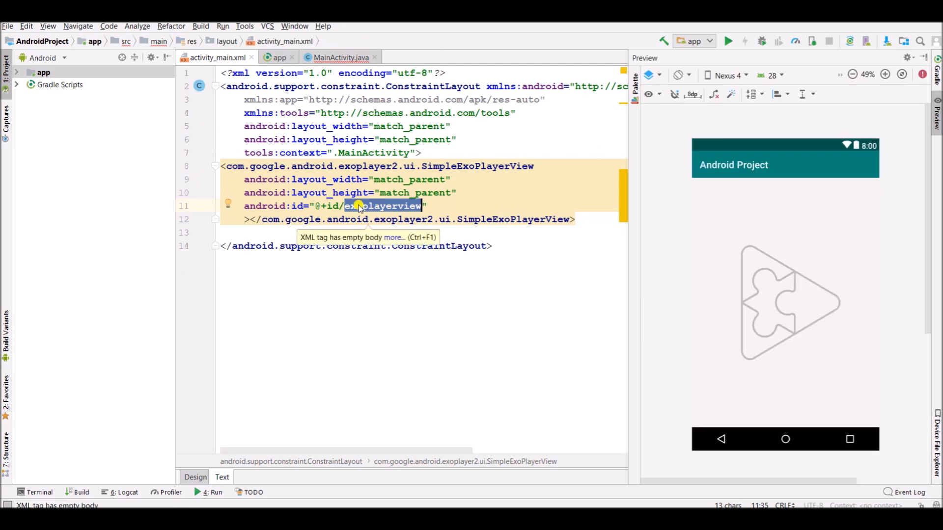
pyautogui.write('_')
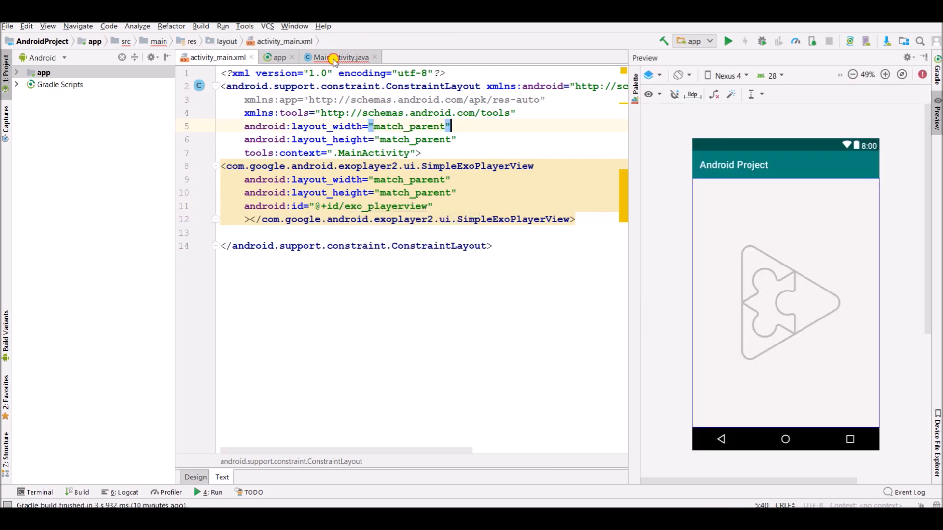
pyautogui.click(341, 57)
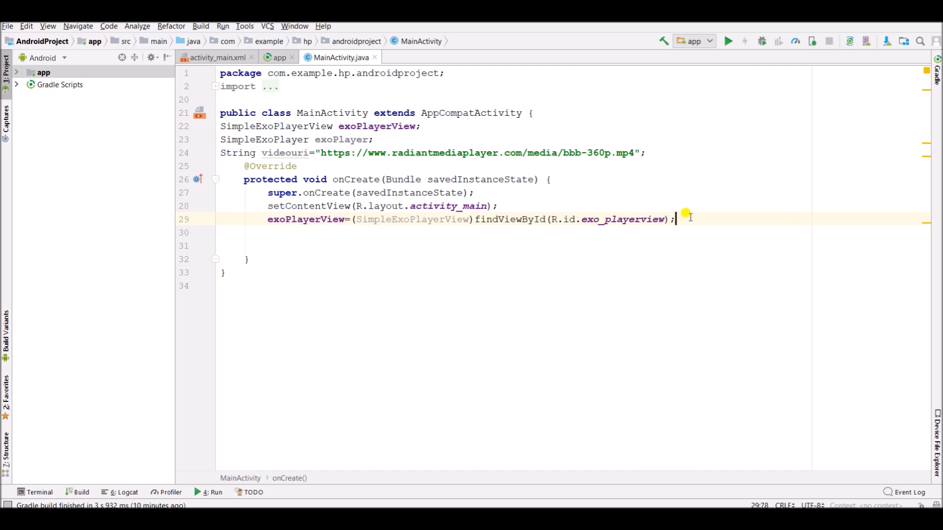
# Open a try block creating BandwidthMeter bandwidthMeter as a new DefaultBandwidthMeter.
pyautogui.write('try {')
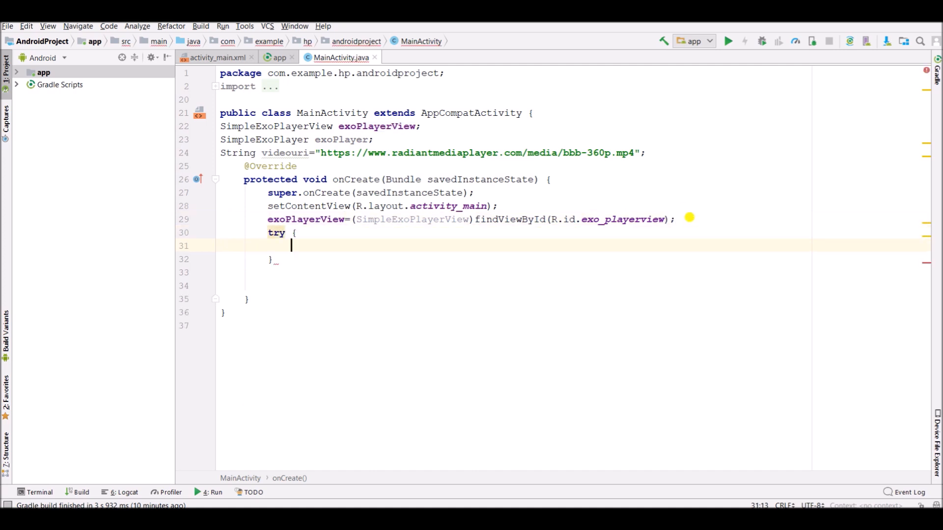
pyautogui.write('B')
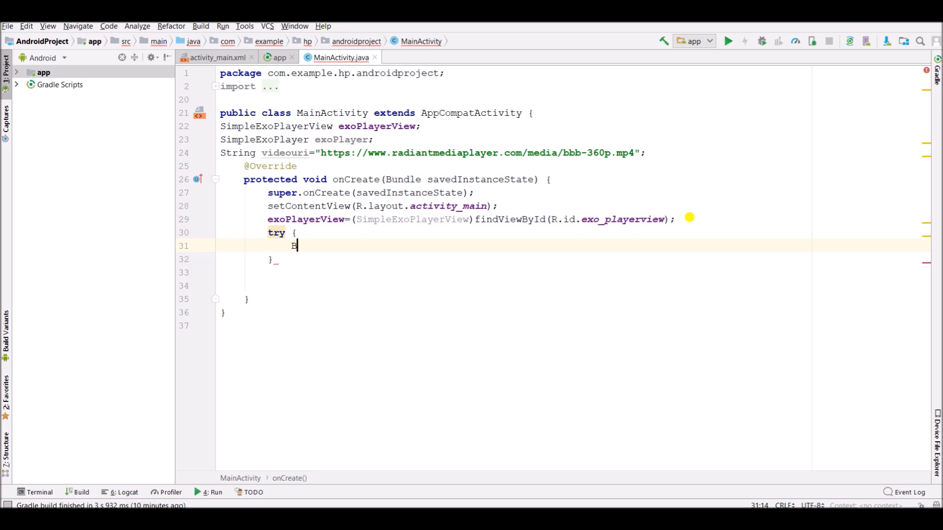
pyautogui.write('andwidthMeter')
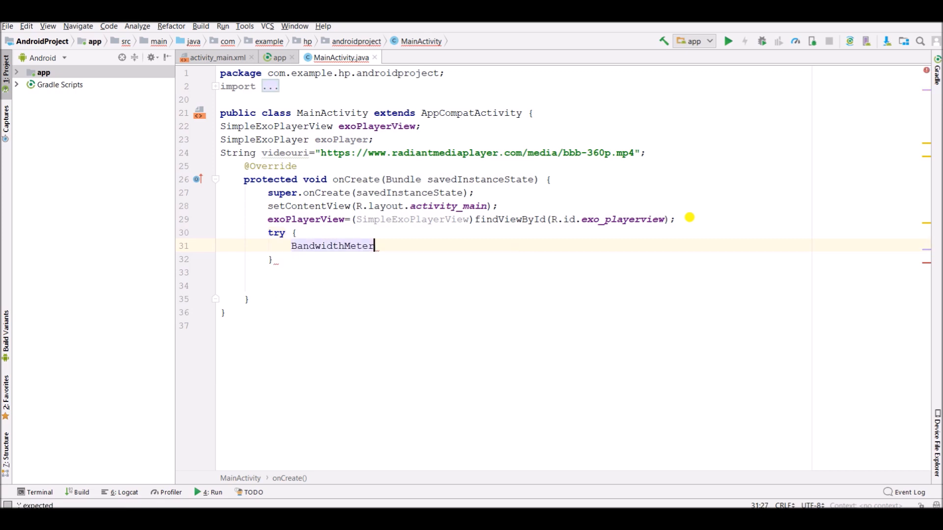
pyautogui.write('ban')
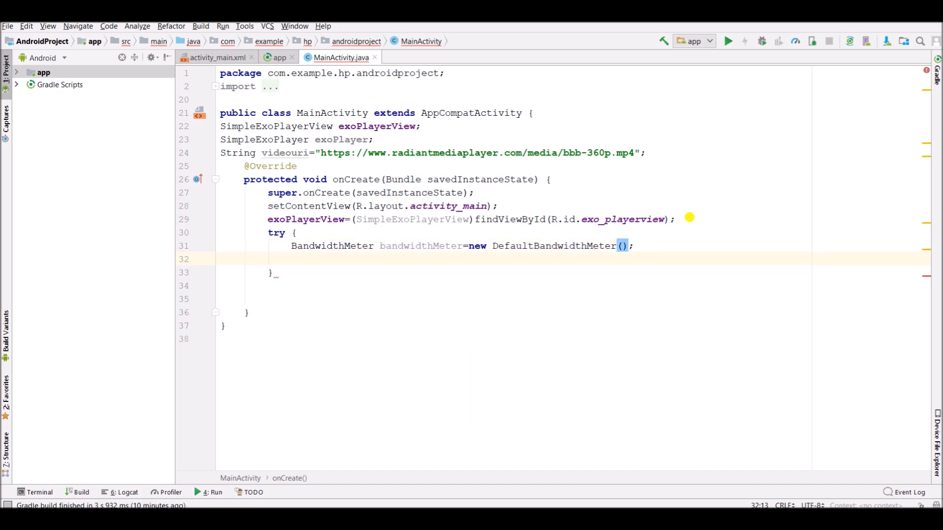
# Create trackSelector as a DefaultTrackSelector using AdaptiveTrackSelection.Factory(bandwidthMeter).
pyautogui.write('TrackSelector')
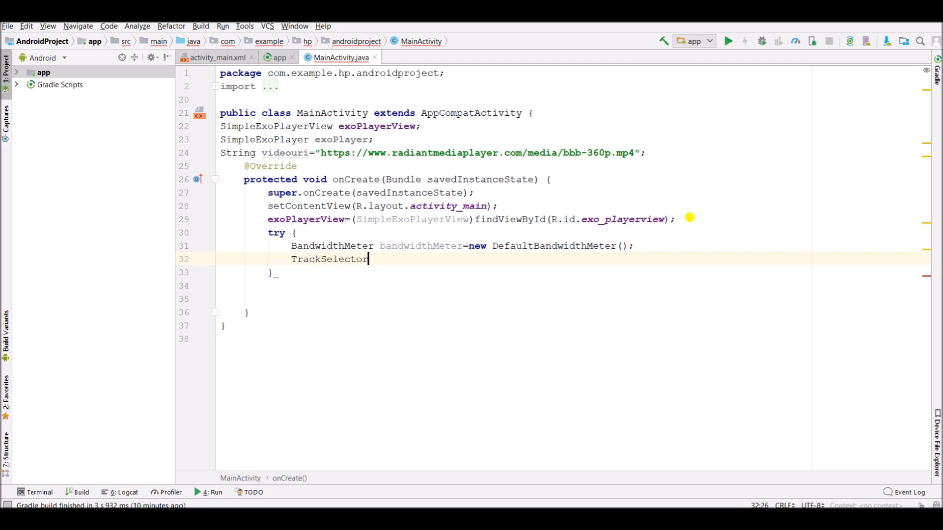
pyautogui.write('tra')
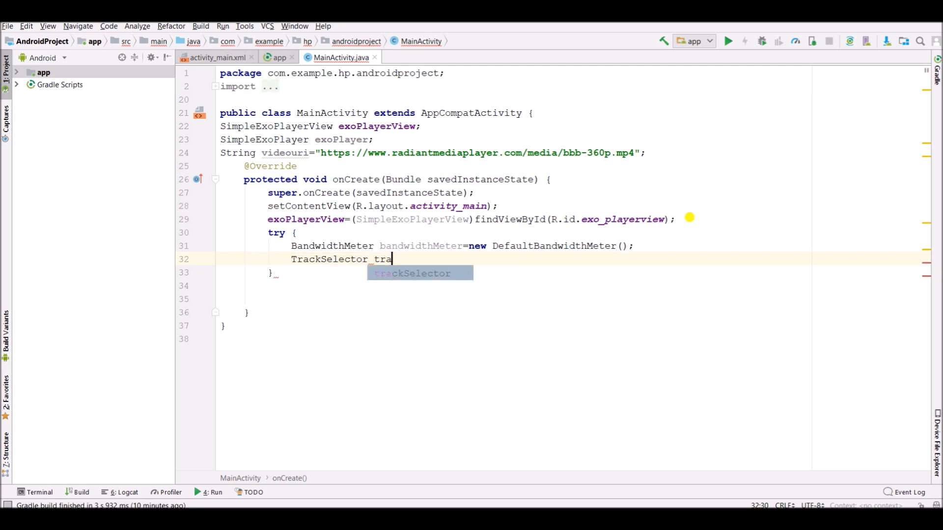
pyautogui.write('ckSelector=')
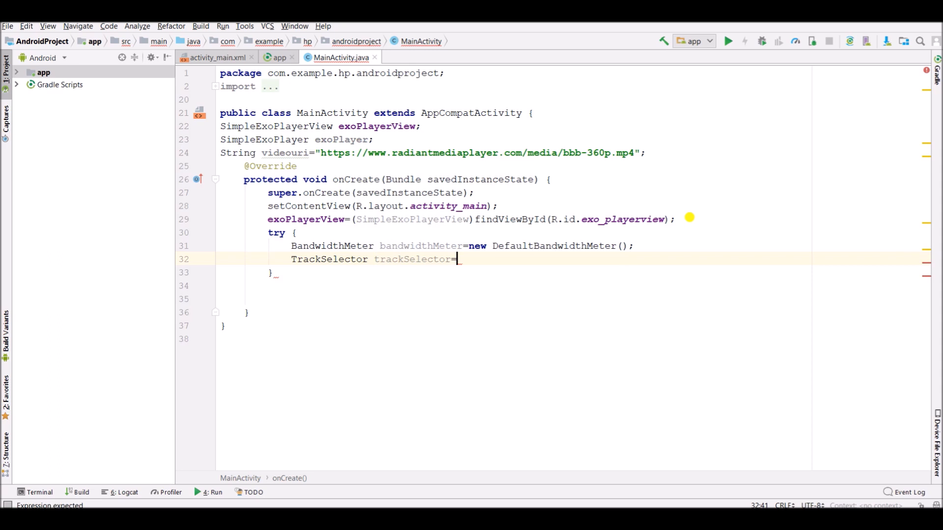
pyautogui.write('new DefaultTrackSelector(')
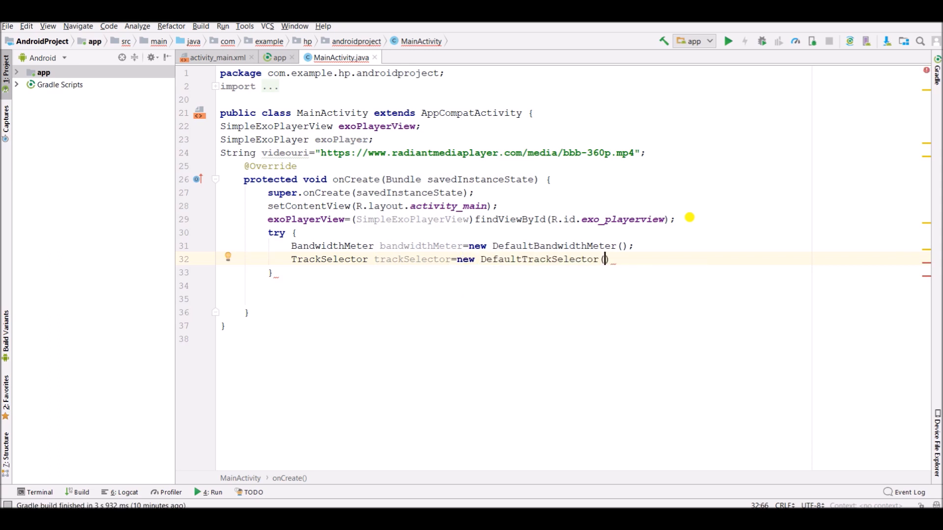
pyautogui.write(')')
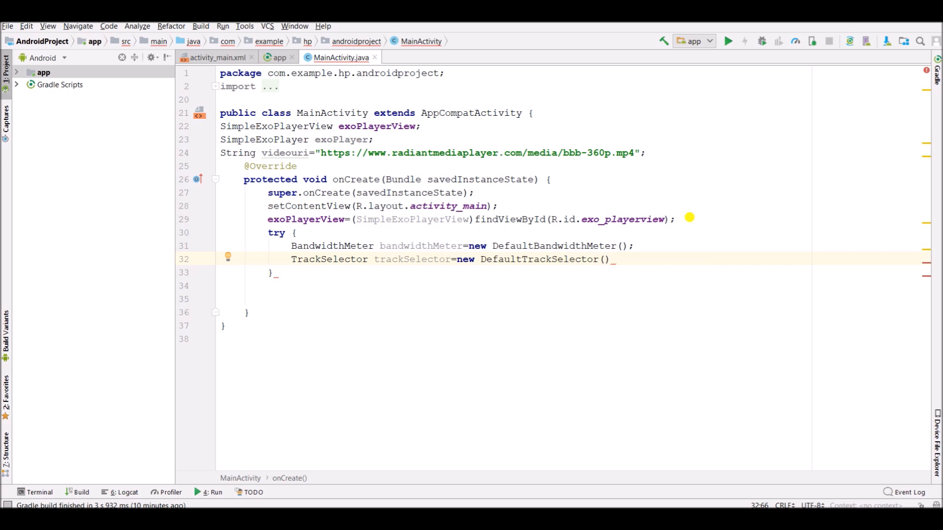
pyautogui.write('new A')
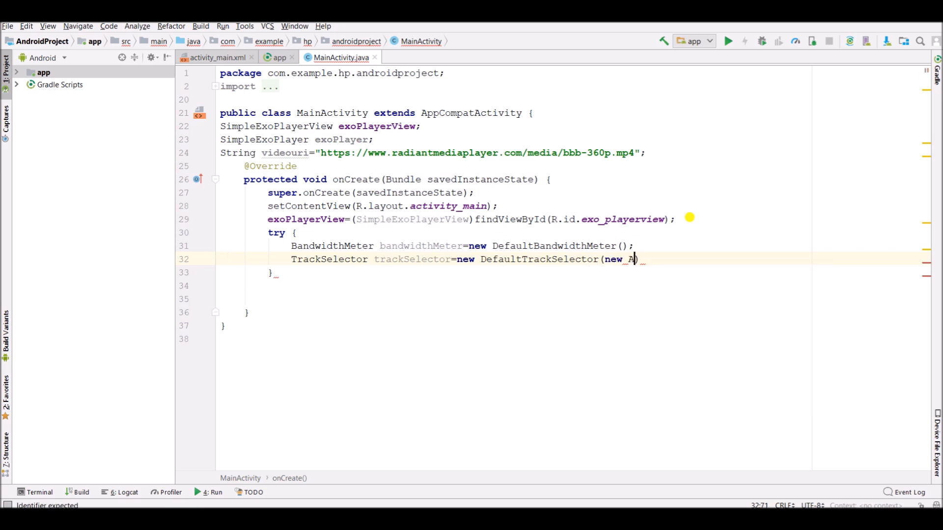
pyautogui.write('daptiveTrackSelection.Factory()')
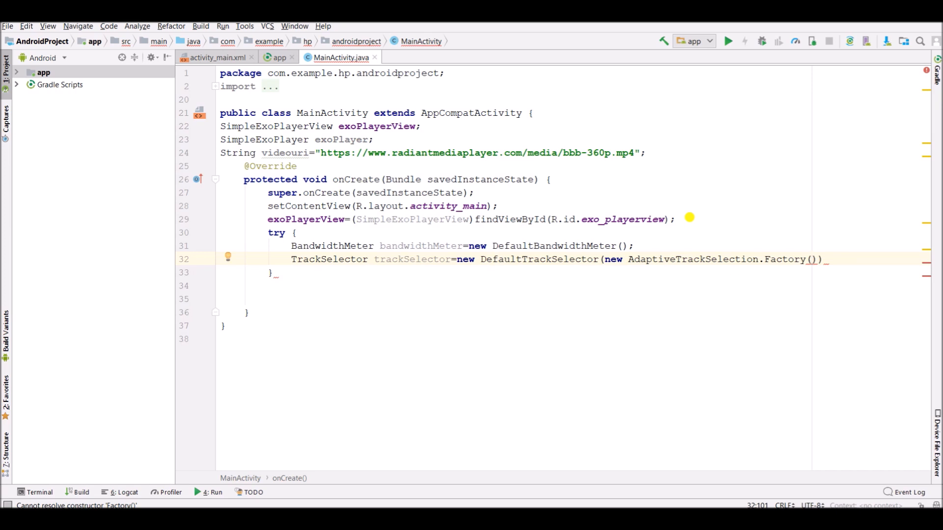
pyautogui.write('bandwidthMeter')
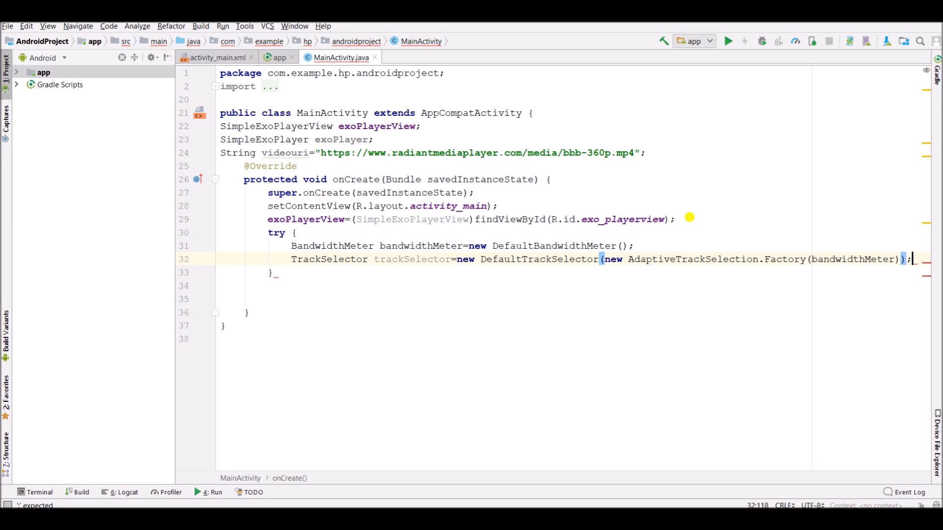
pyautogui.press('enter')
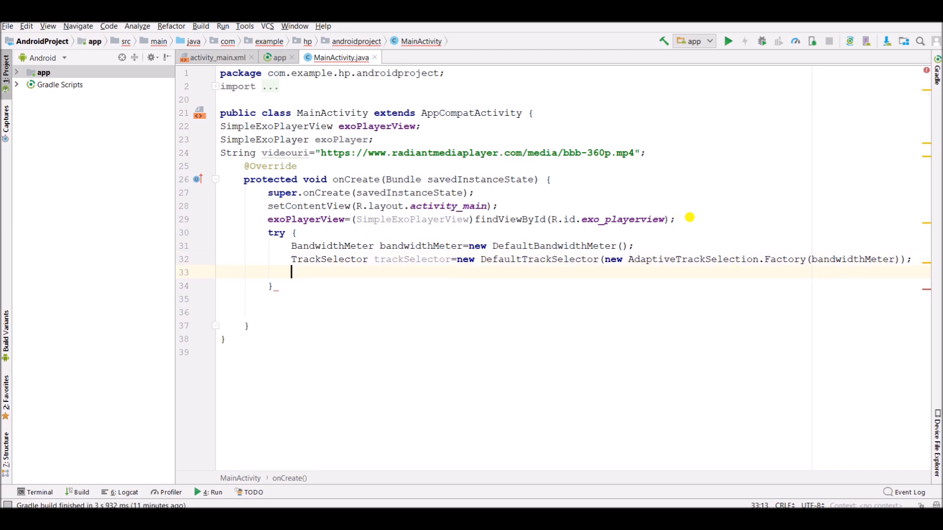
# Assign exoPlayer = ExoPlayerFactory.newSimpleInstance(this, trackSelector) inside the try block.
pyautogui.write('exop')
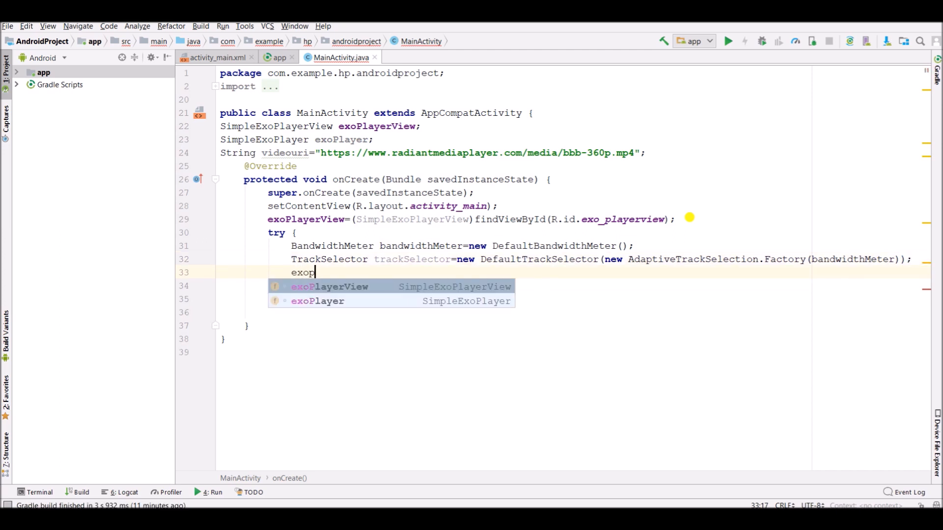
pyautogui.click(317, 301)
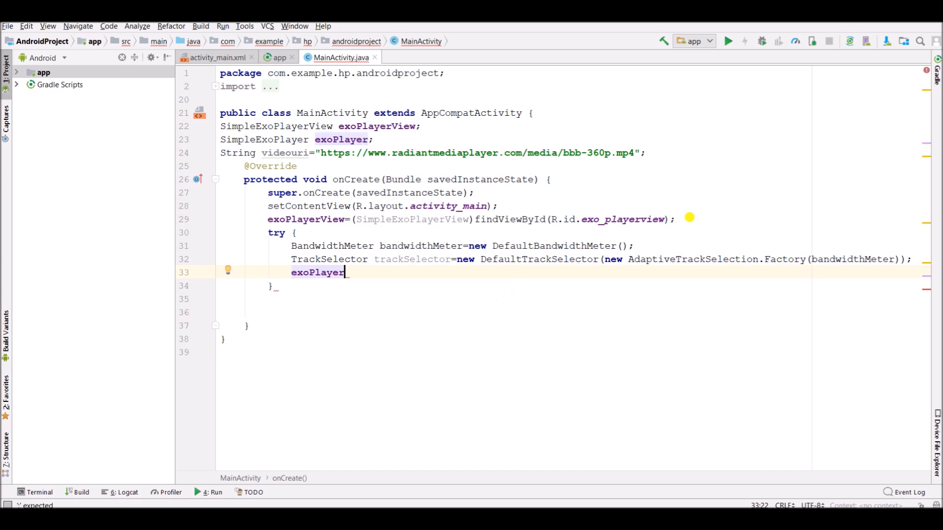
pyautogui.write('=ExoPlayerFactory')
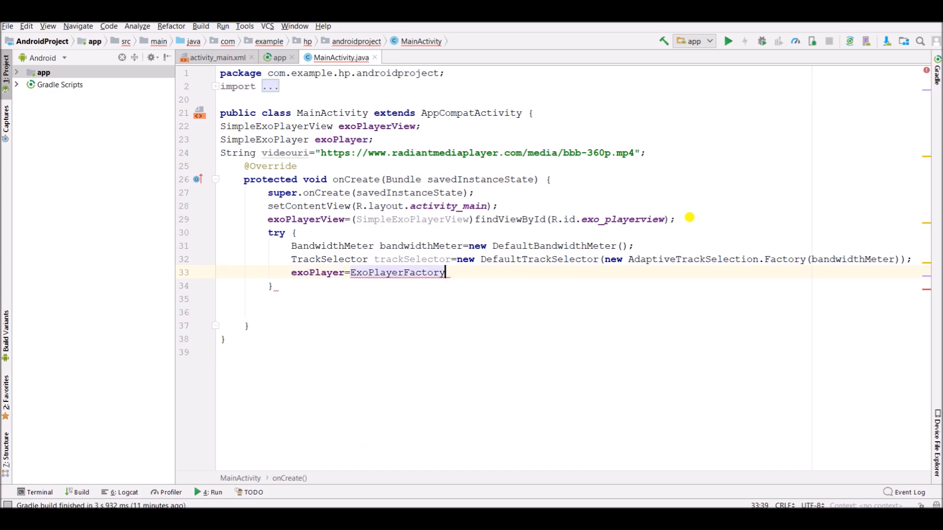
pyautogui.write('.newSimpleInstance(')
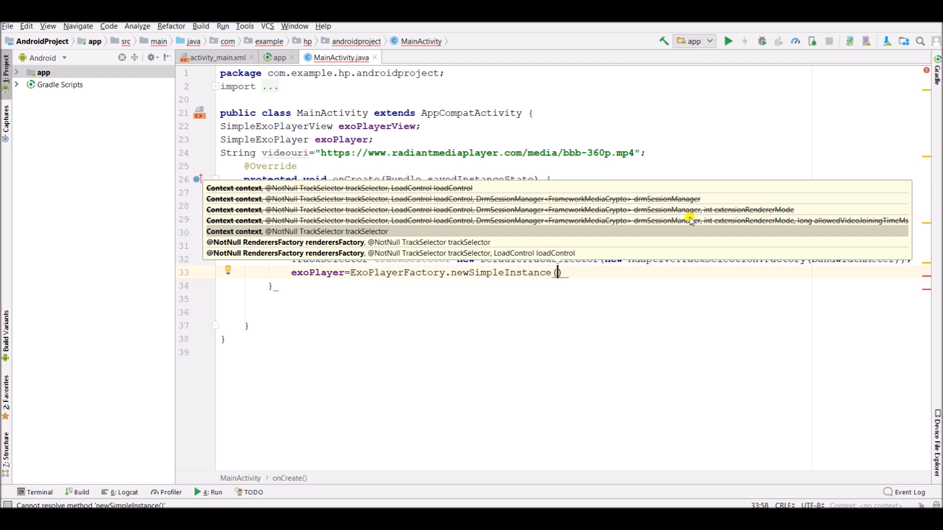
pyautogui.write('context: this,')
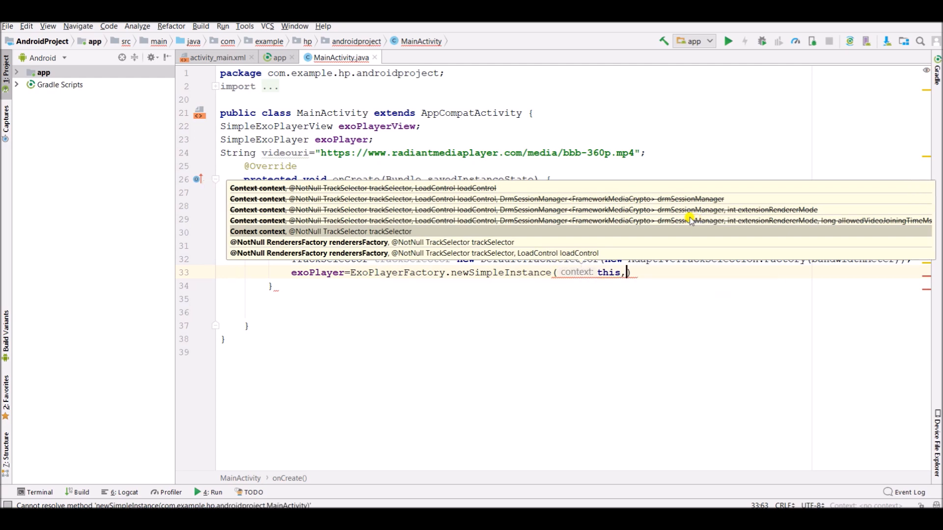
pyautogui.write('trackSelector')
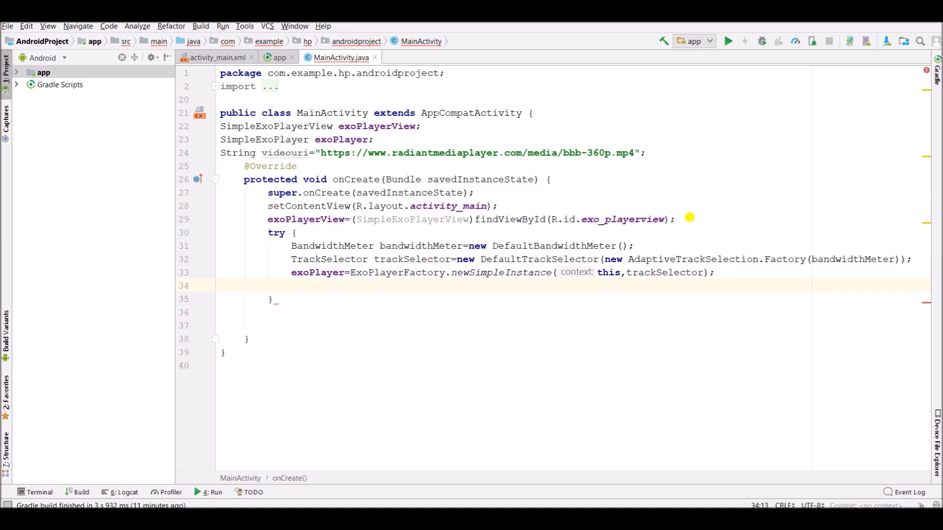
pyautogui.write('Ur')
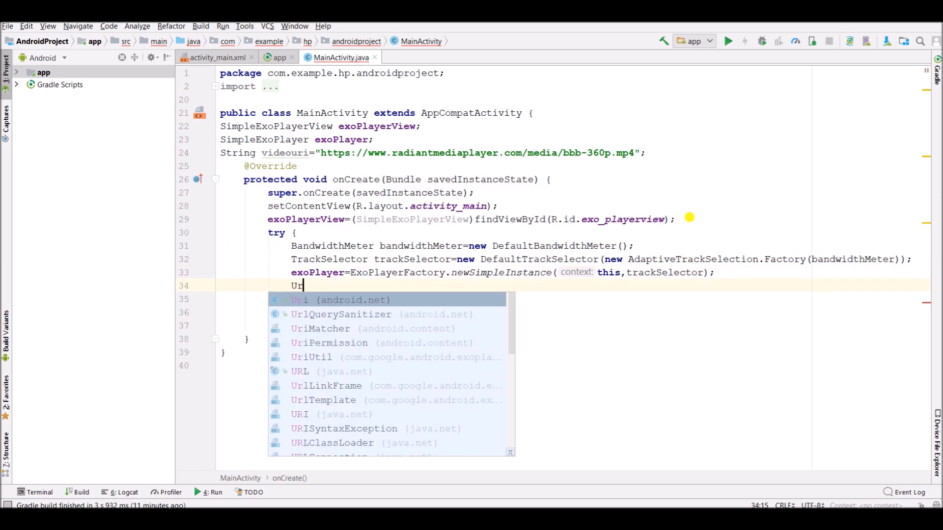
# Parse videourl into Uri videouri and rename the String URL field to videourl.
pyautogui.write('i')
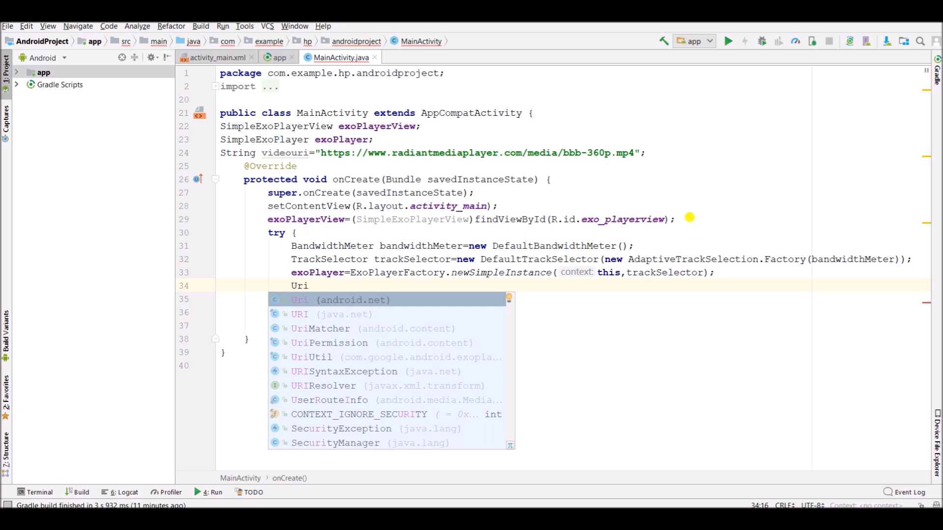
pyautogui.write('vide')
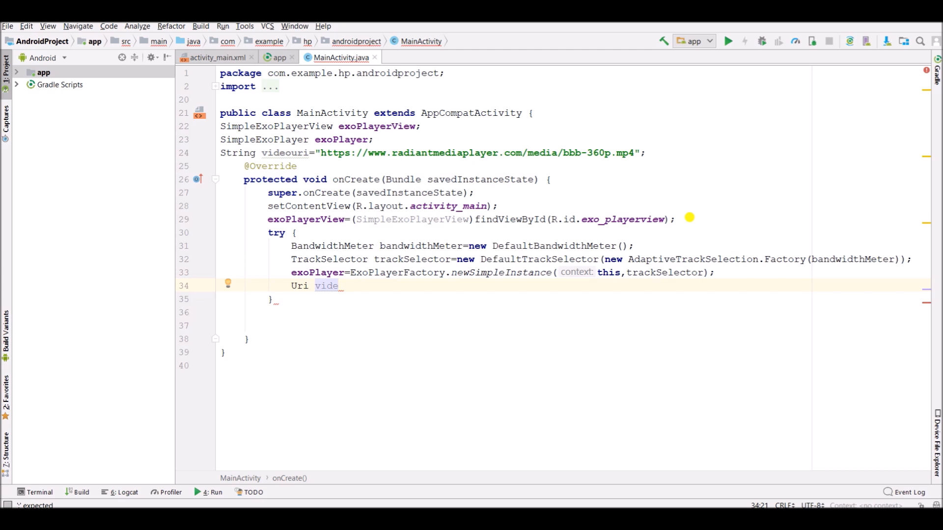
pyautogui.write('ouri=')
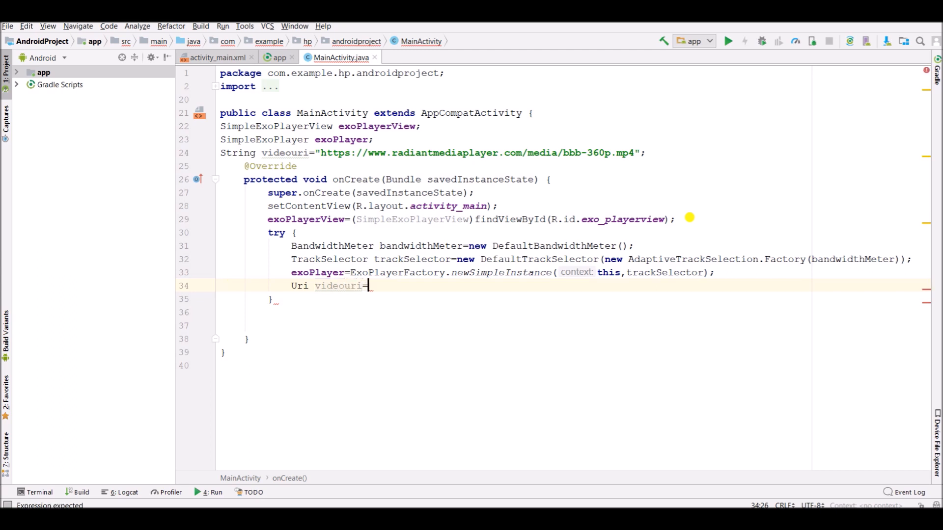
pyautogui.write('Uri')
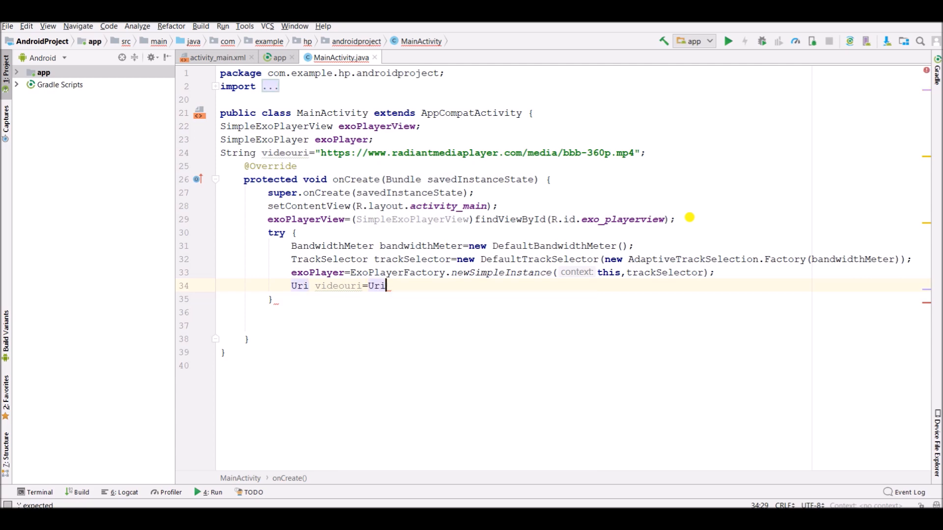
pyautogui.write('.parse()')
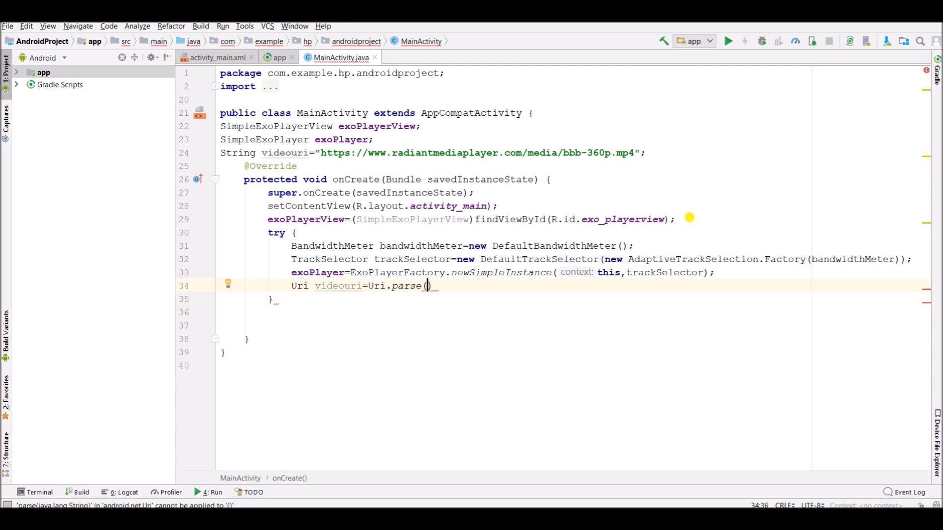
pyautogui.write('vu')
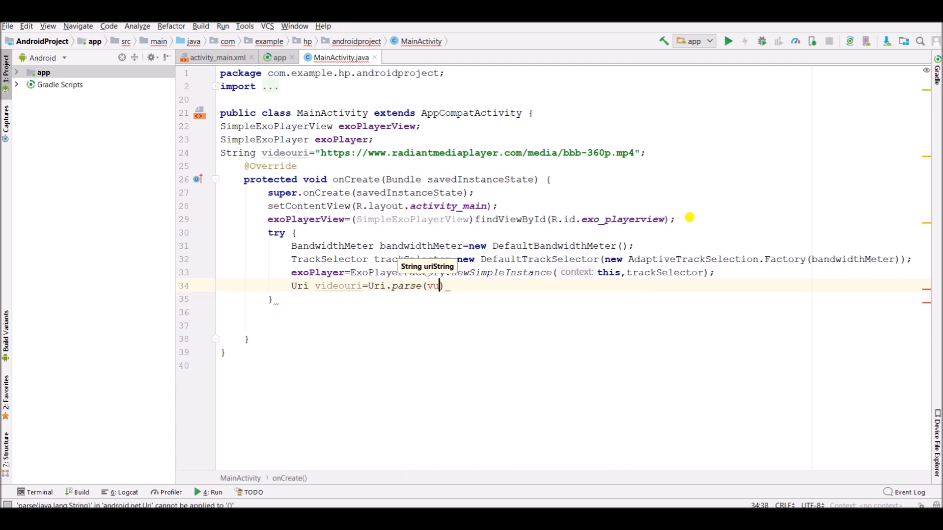
pyautogui.write('ideo')
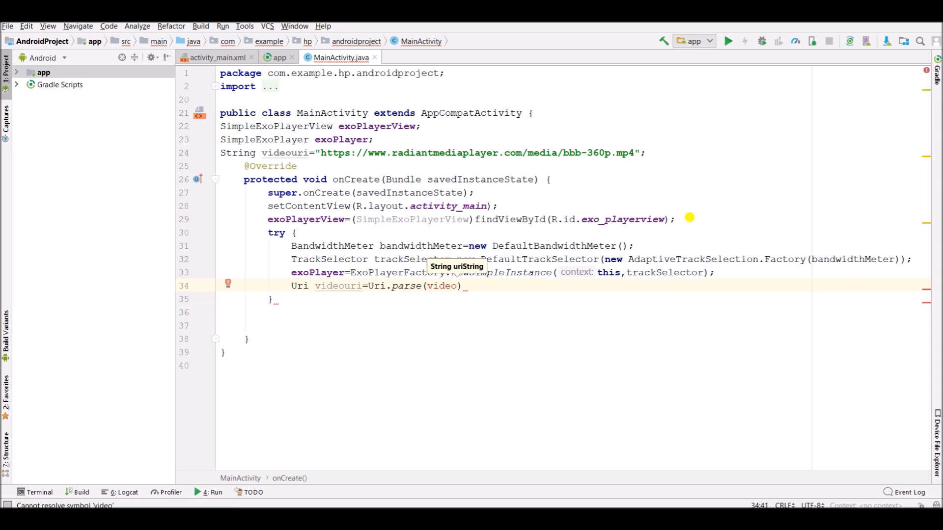
pyautogui.write('url)')
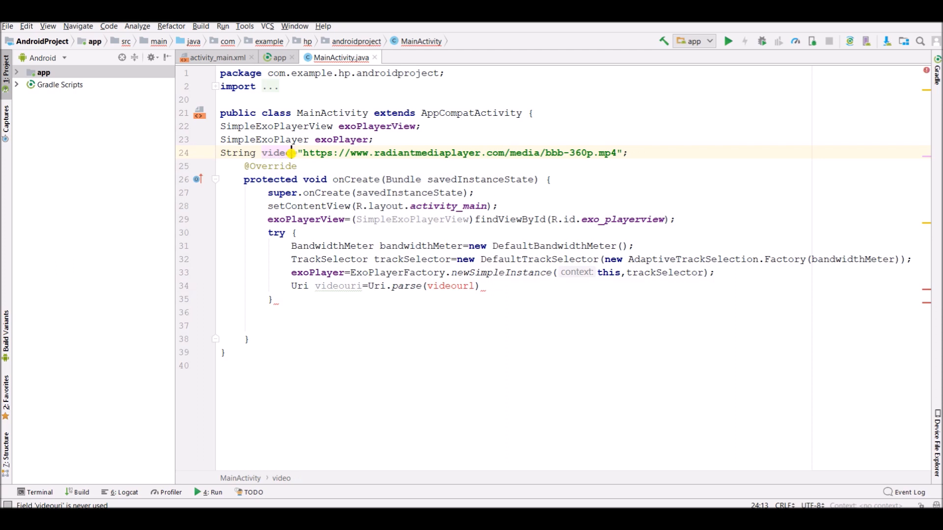
pyautogui.write('url')
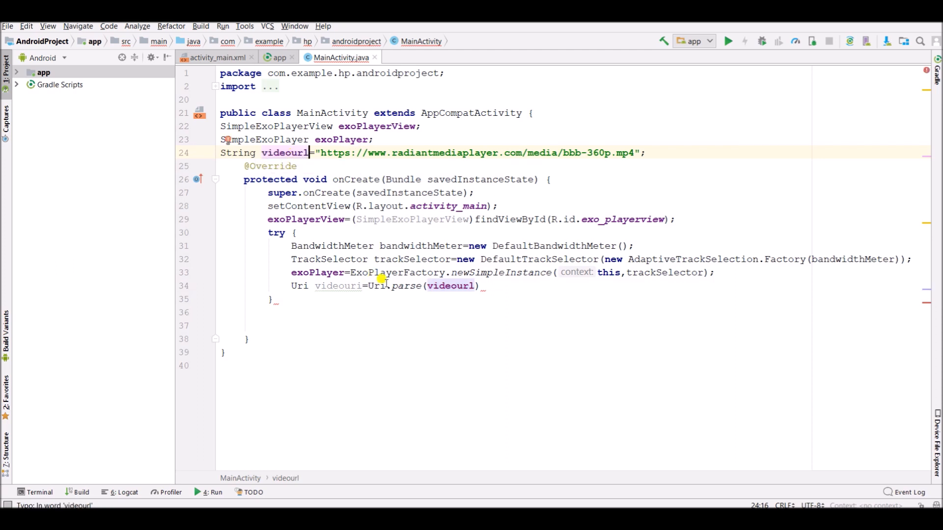
pyautogui.click(477, 286)
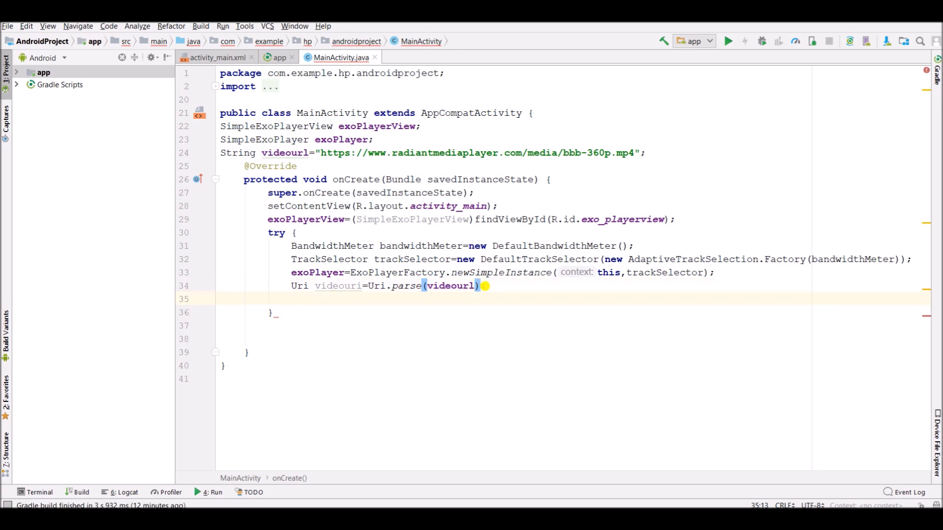
# Create an HTTP dataSourceFactory as a new DefaultHttpDataSourceFactory.
pyautogui.write('Defaul')
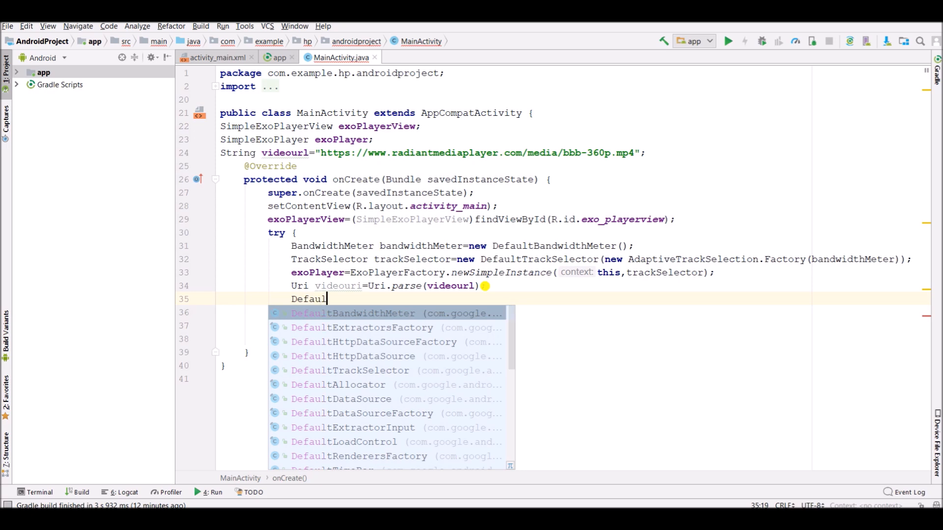
pyautogui.write('th')
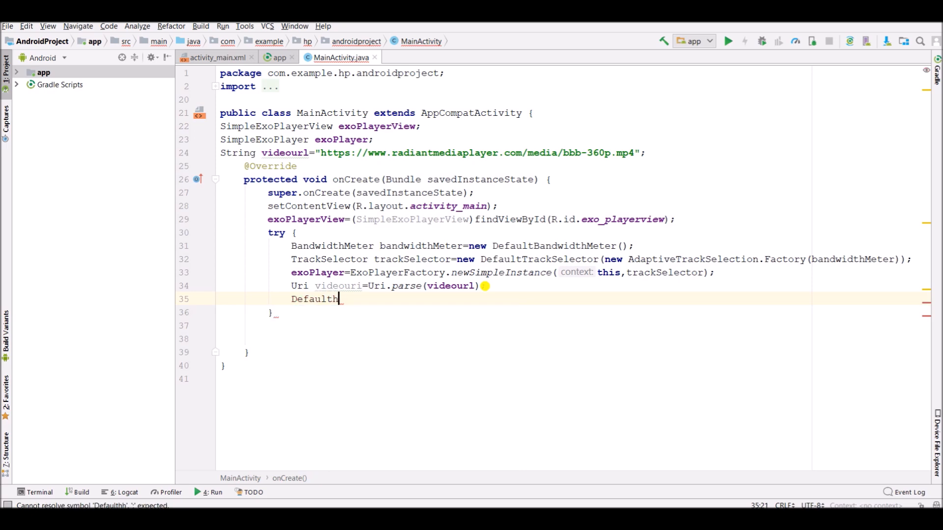
pyautogui.write('ht')
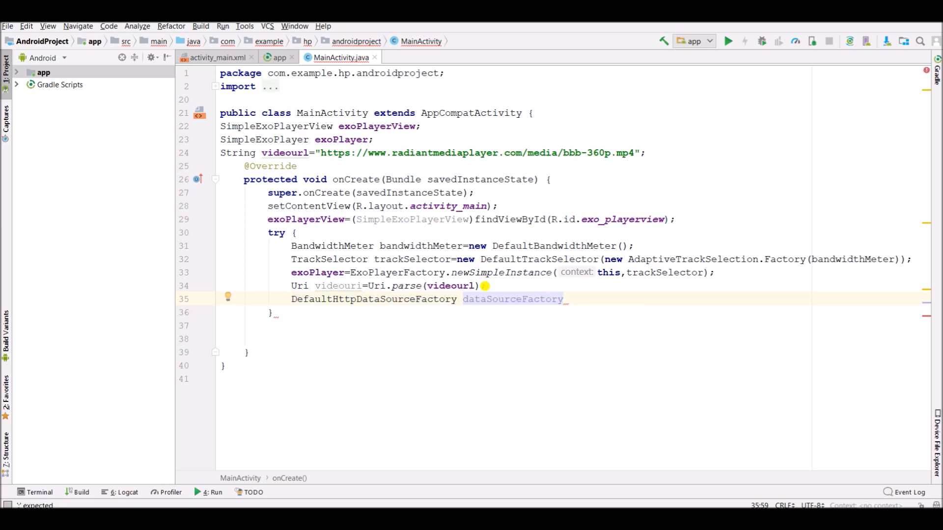
pyautogui.write('=new')
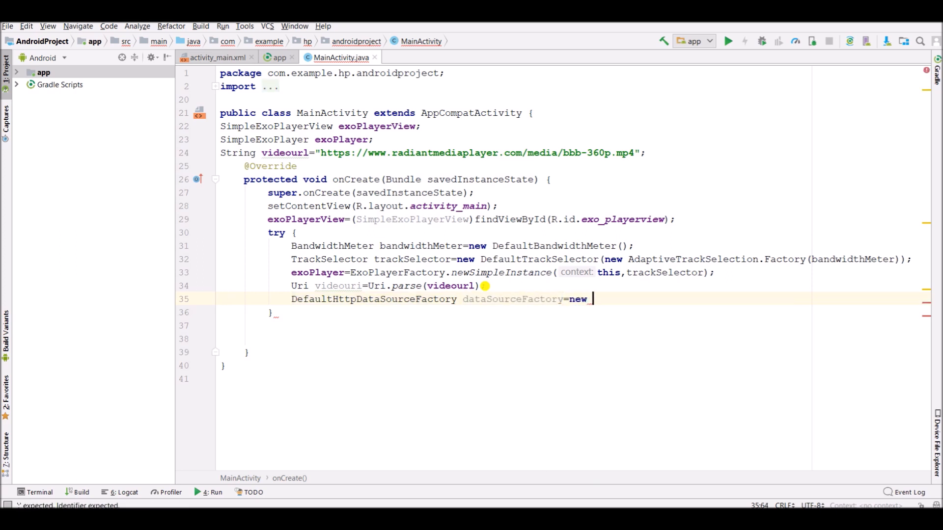
pyautogui.write('DefaultHttpDataSourceFactory("exoplayer_vi')
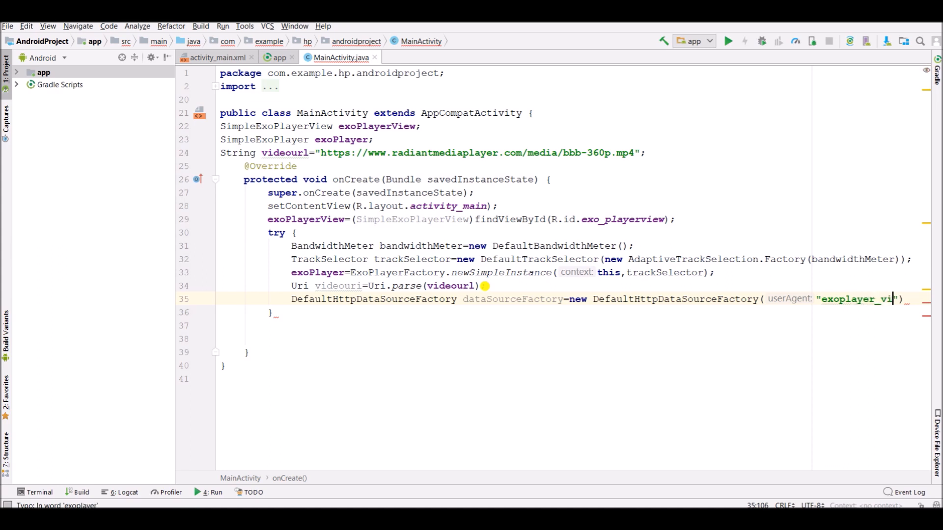
pyautogui.write('deo")')
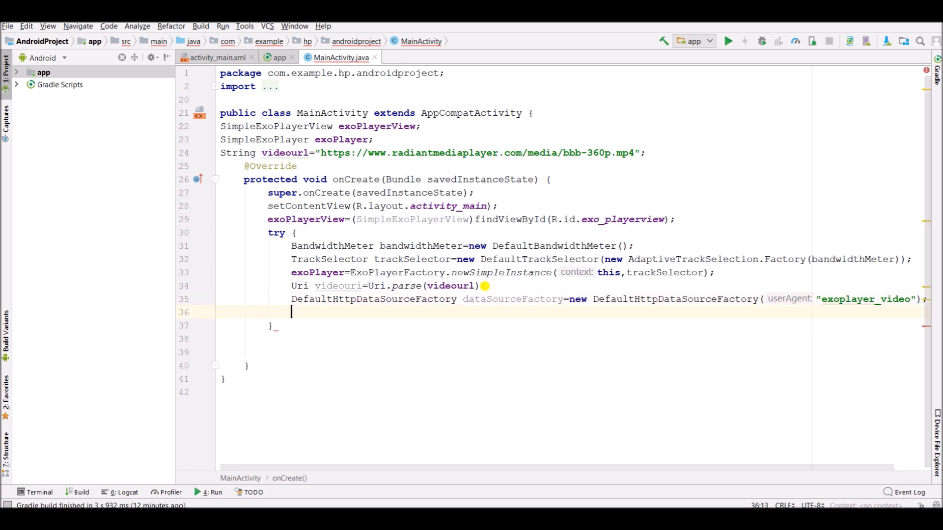
# Create extractorsFactory as a new DefaultExtractorsFactory.
pyautogui.write('E')
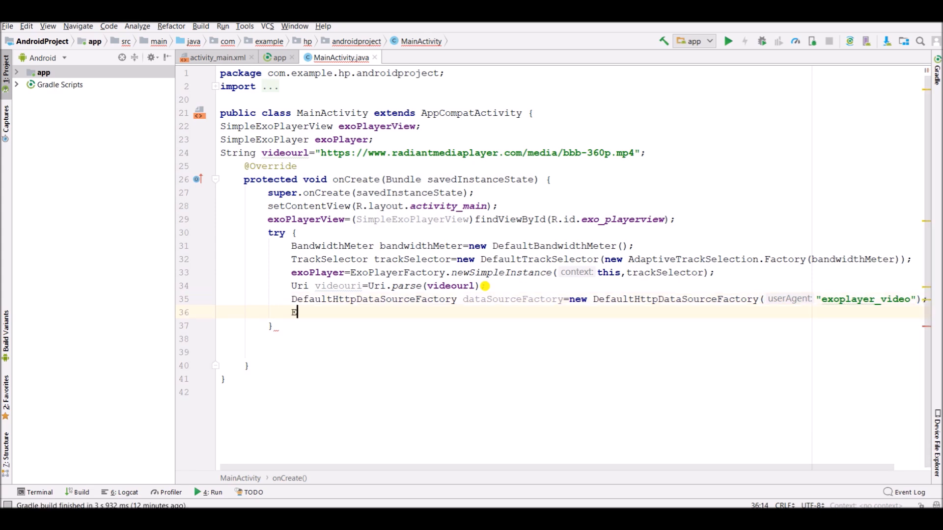
pyautogui.write('xtractorsFactory')
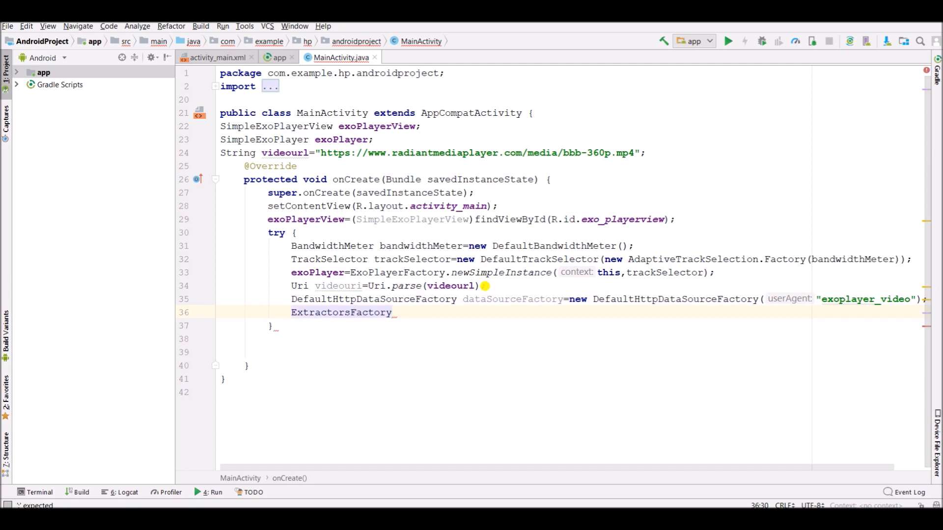
pyautogui.write('ext')
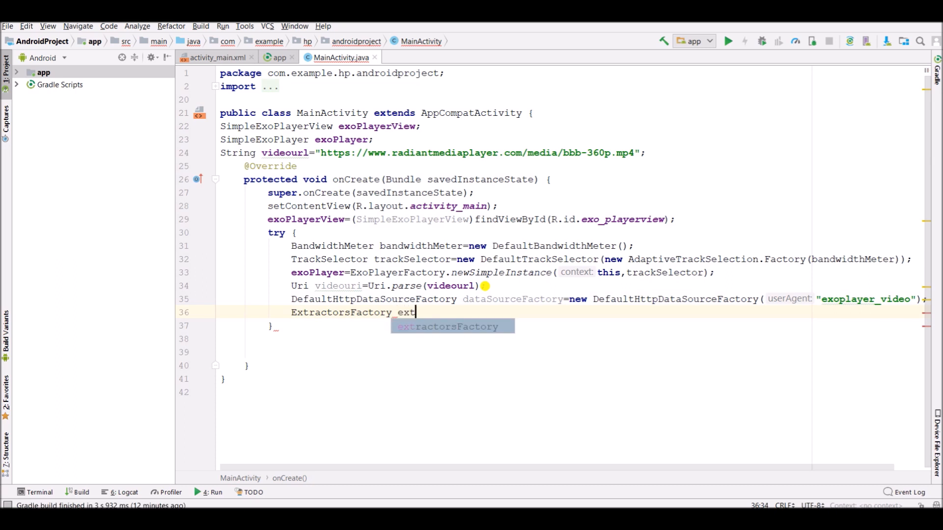
pyautogui.press('Tab')
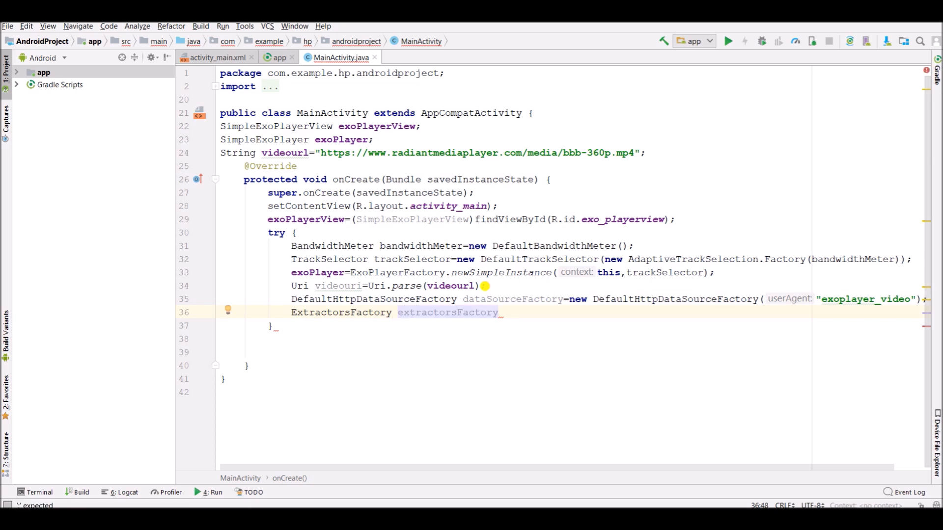
pyautogui.write('=new Defa')
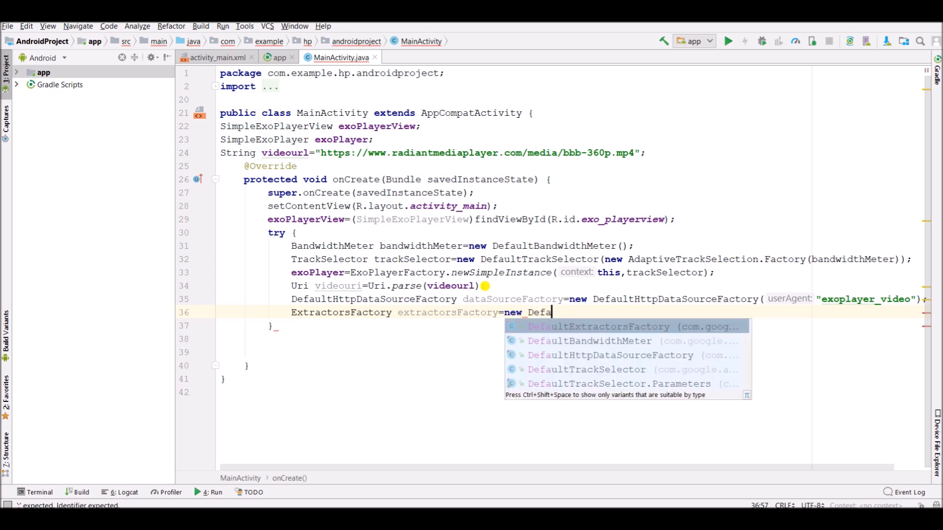
pyautogui.click(596, 326)
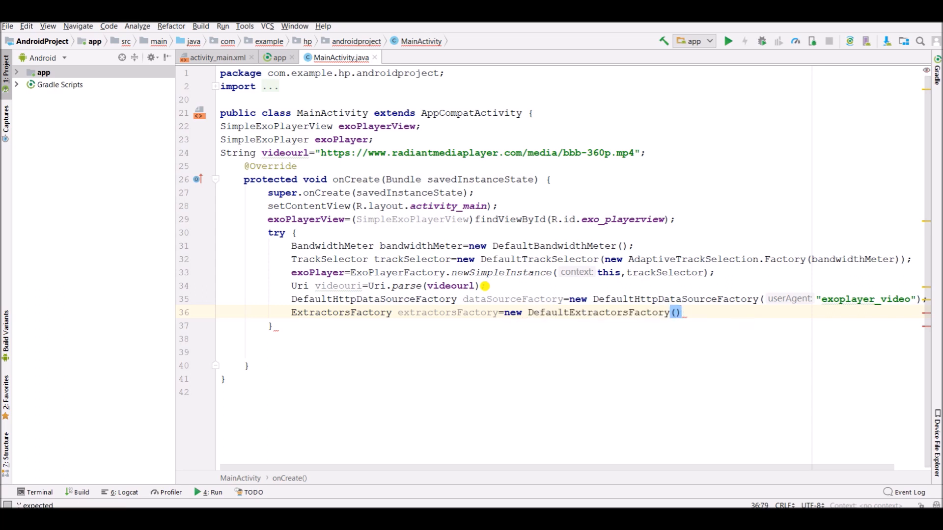
pyautogui.press('enter')
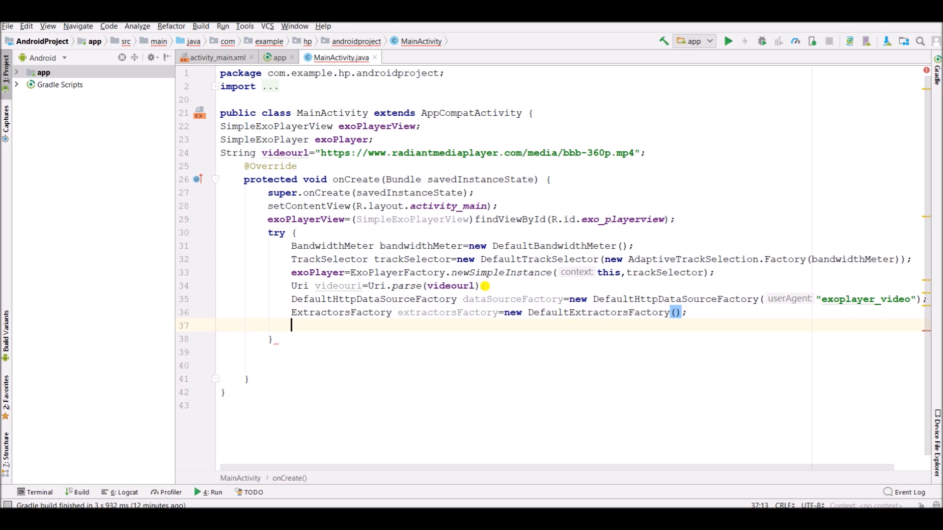
# Build mediaSource as new ExtractorMediaSource(videouri, dataSourceFactory, extractorsFactory, null, null).
pyautogui.write('Media')
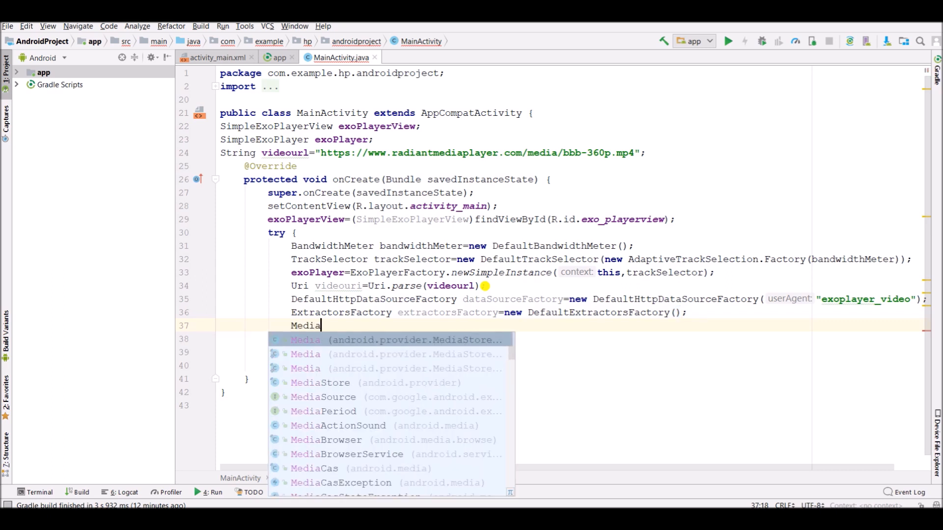
pyautogui.write('s')
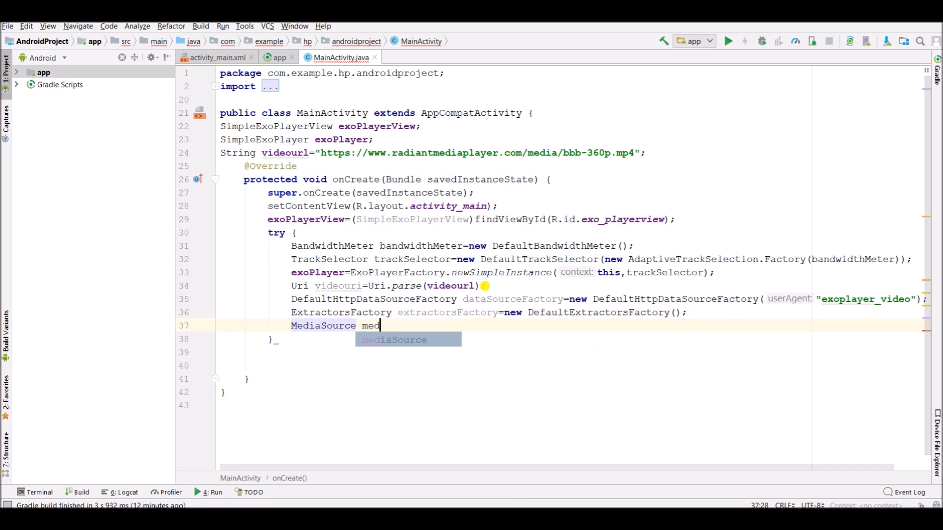
pyautogui.write('iaSource=')
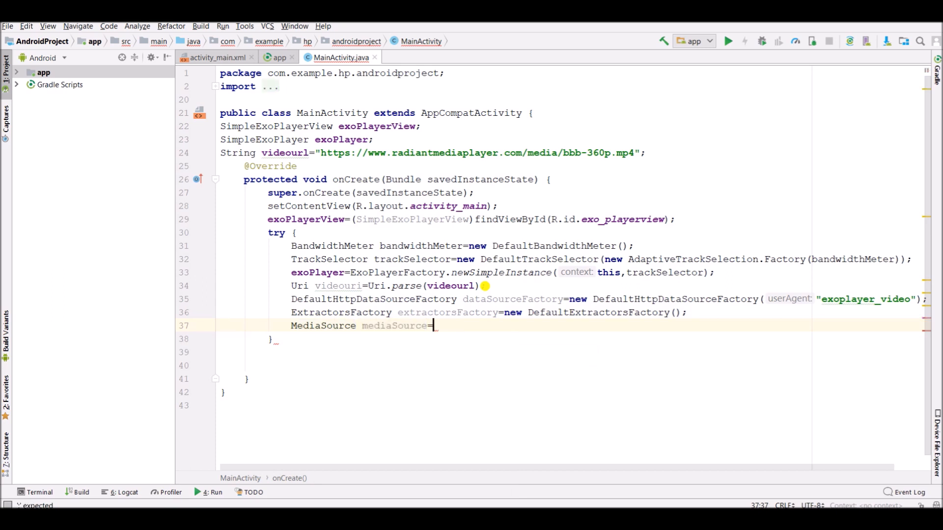
pyautogui.write('new ExtractorMediaSource(')
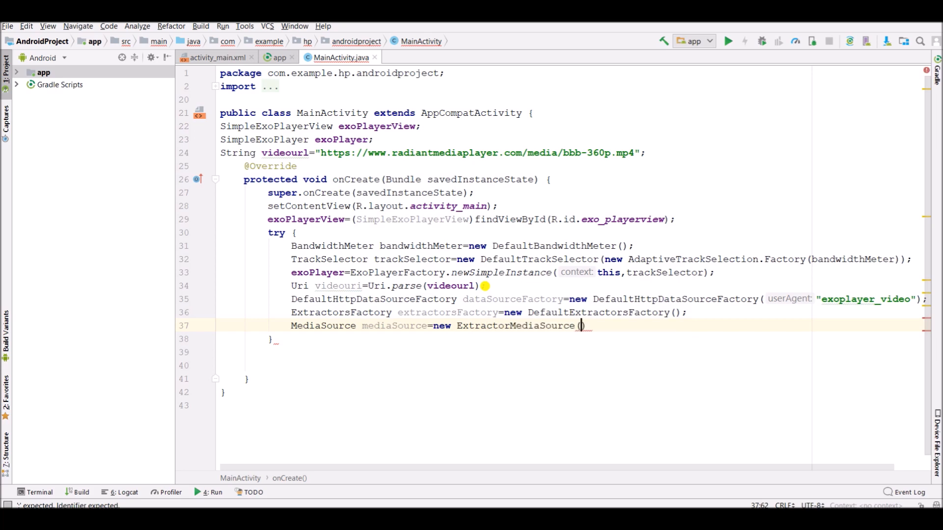
pyautogui.write('videouri')
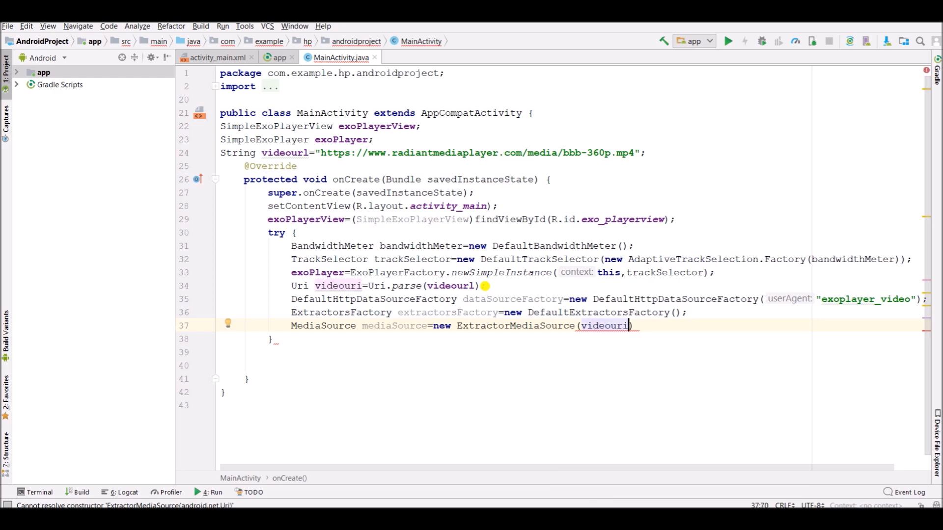
pyautogui.write(',dataSourceFactory')
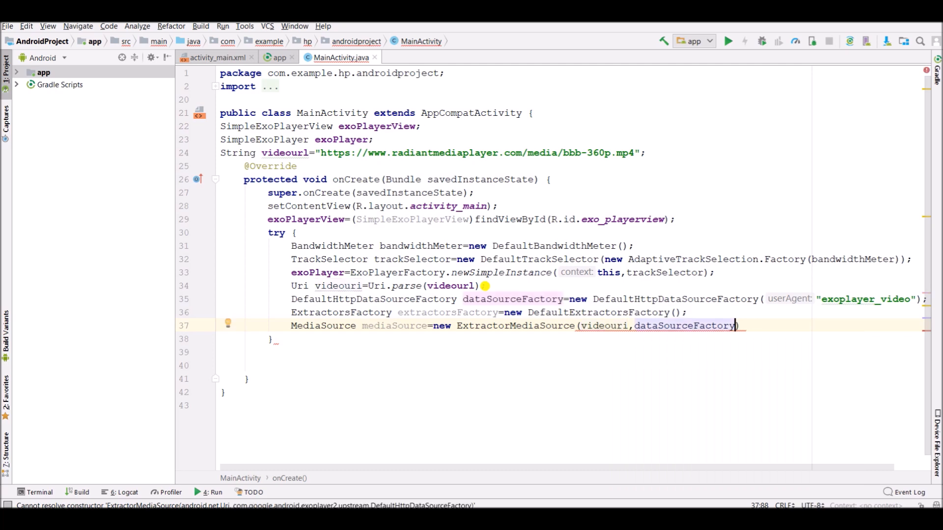
pyautogui.write(',extractorsFactory,')
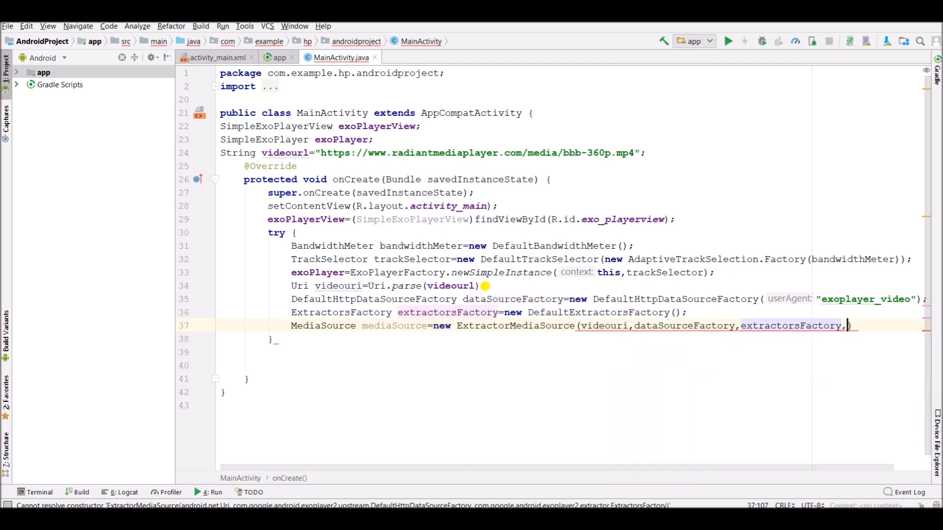
pyautogui.write('null')
pyautogui.write(',)')
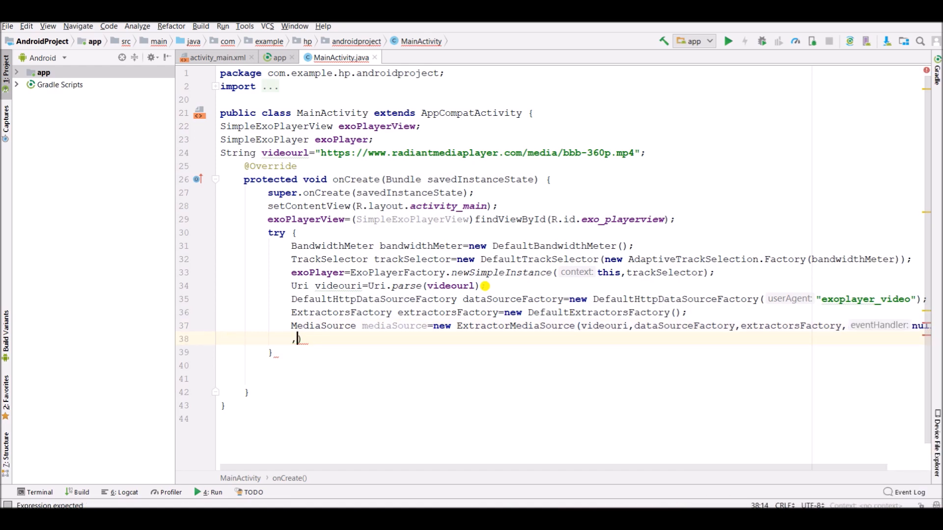
pyautogui.write('null')
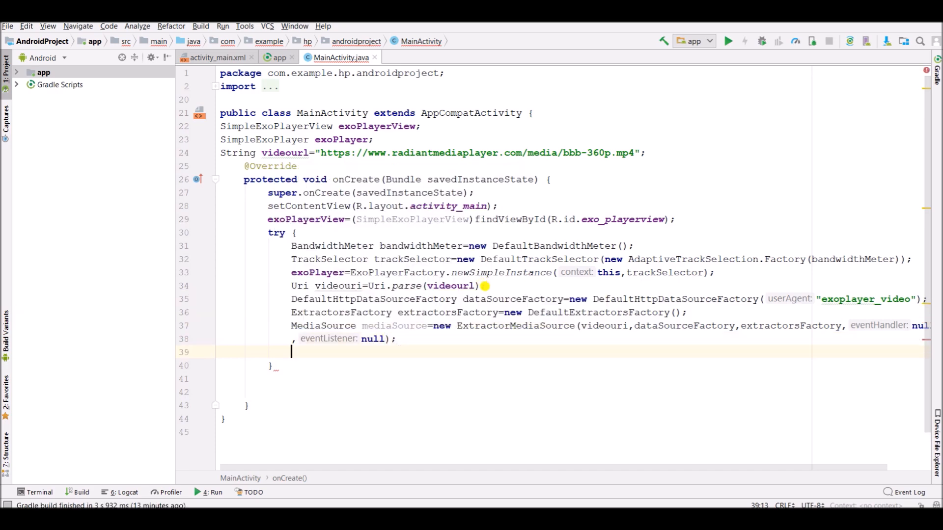
pyautogui.write('exopl')
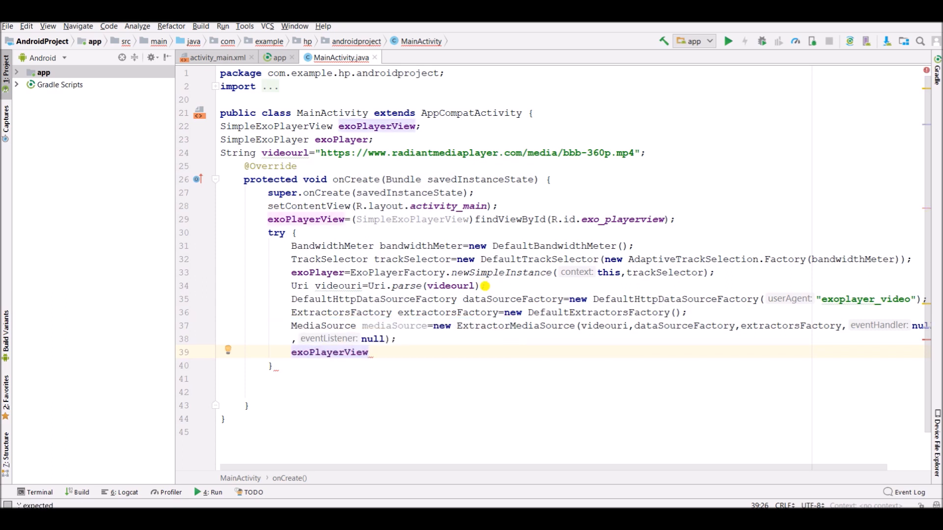
# Call exoPlayerView.setPlayer(exoPlayer), exoPlayer.prepare(mediaSource) and exoPlayer.setPlayWhenReady(true).
pyautogui.write('.se')
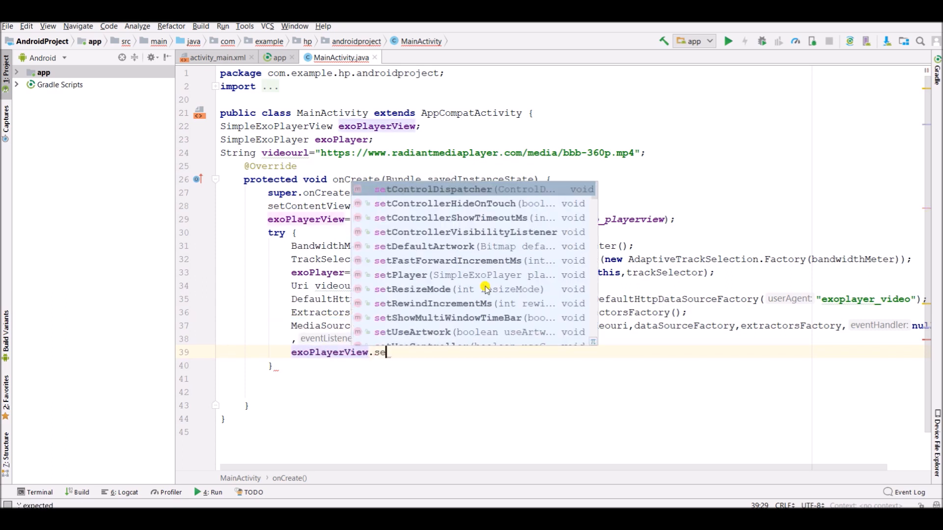
pyautogui.write('pl')
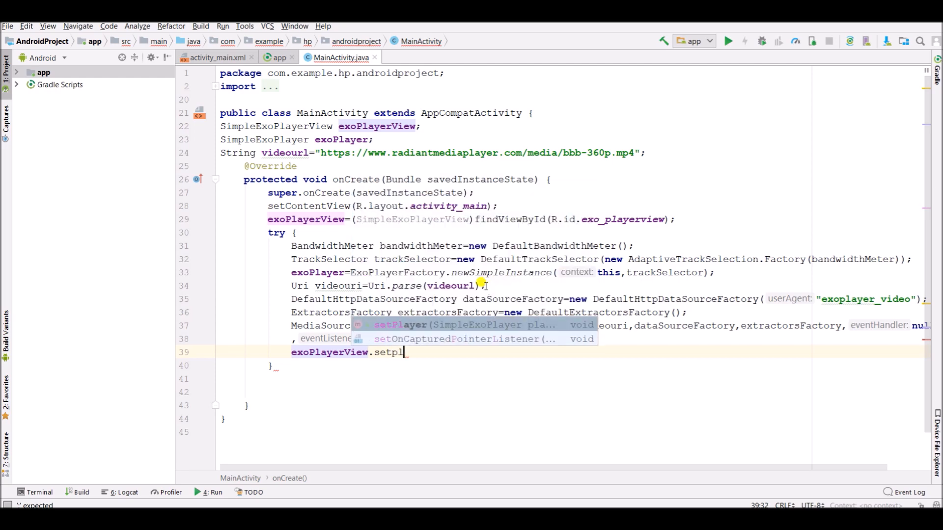
pyautogui.write('Player(exoPlayer);')
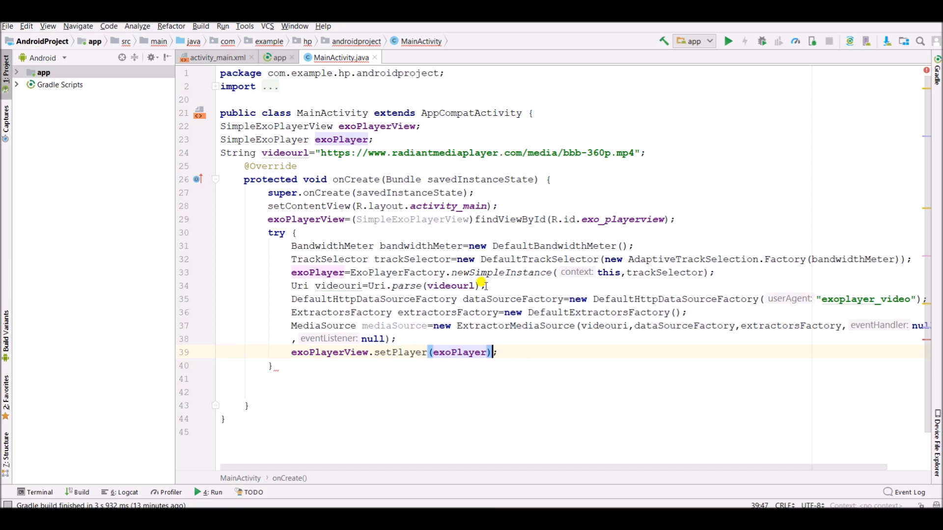
pyautogui.write('exoPlayer')
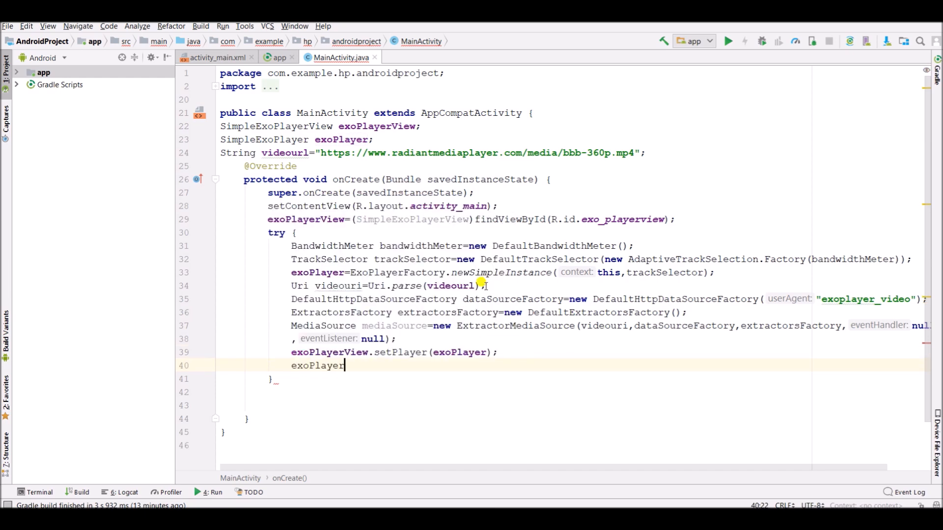
pyautogui.write('.prepare();')
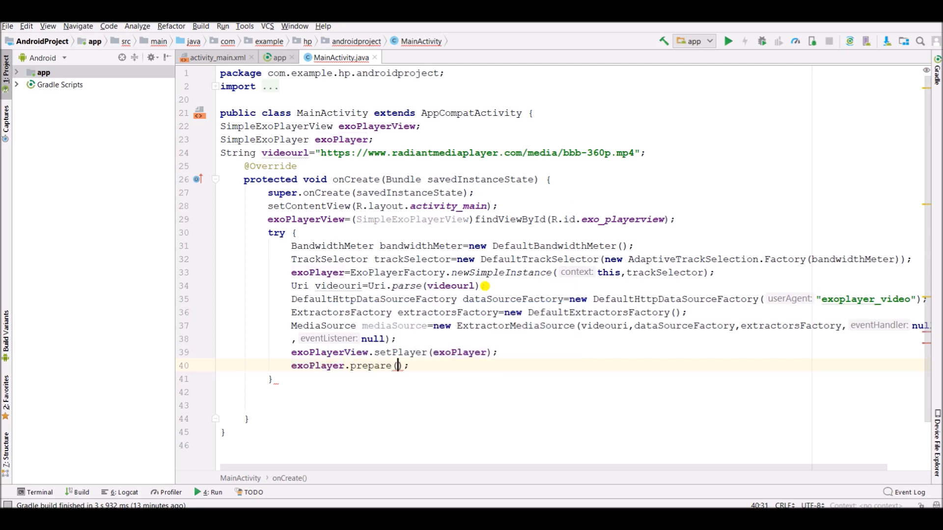
pyautogui.write('me')
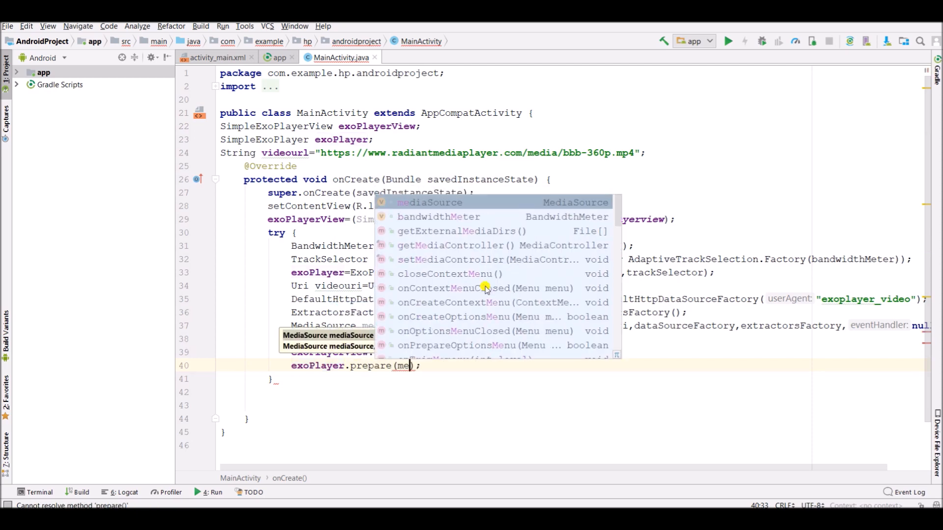
pyautogui.press('Enter')
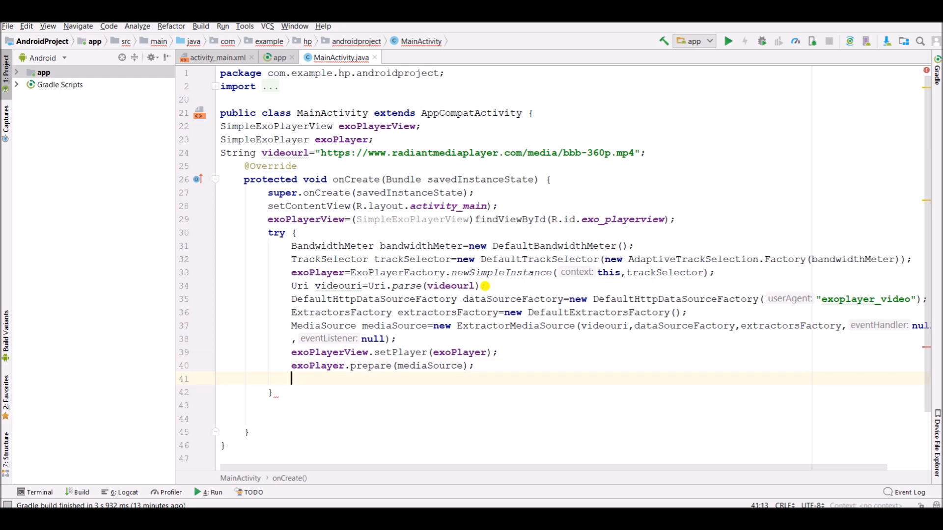
pyautogui.write('exoPlayer')
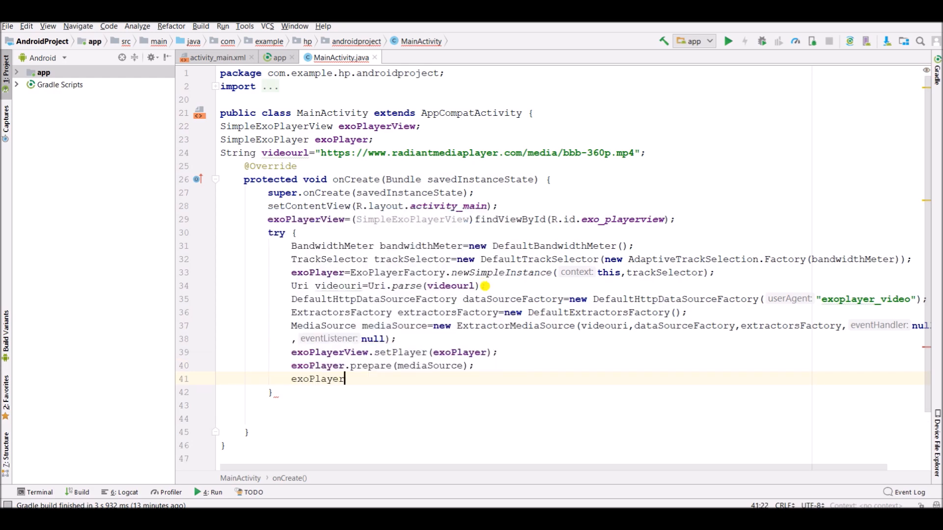
pyautogui.write('.setPlayWhenReady();')
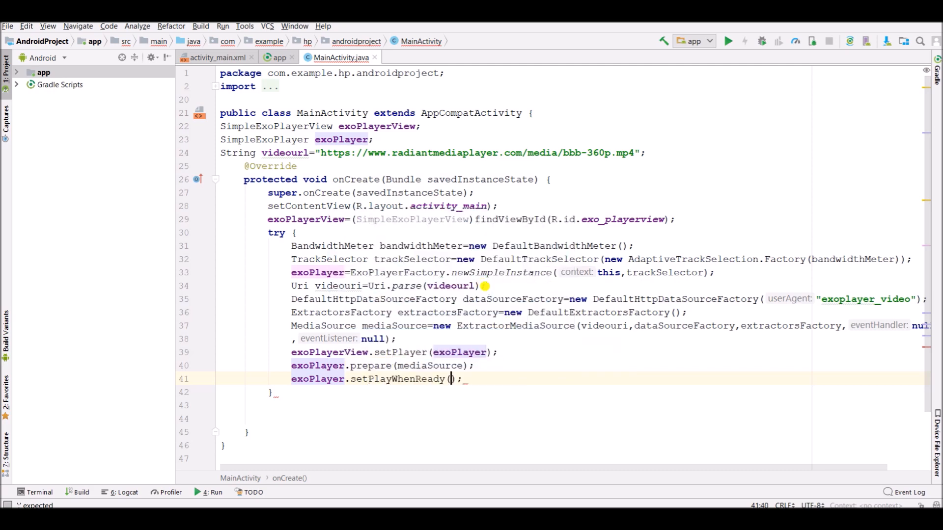
pyautogui.write('true')
pyautogui.click(574, 393)
pyautogui.write('catch (')
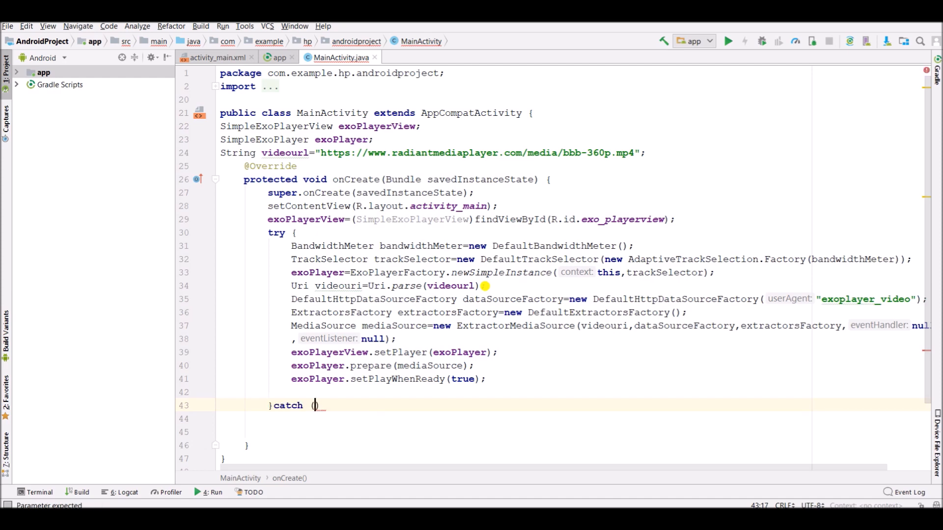
# Add catch (Exception e) logging "exoplayer error" + e.toString() under the MainActivity tag.
pyautogui.write('Exception e')
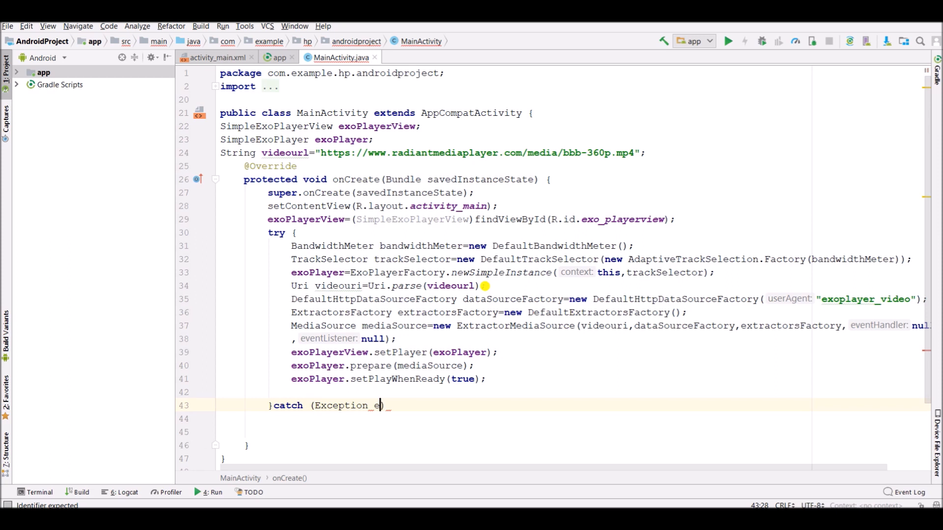
pyautogui.write('){')
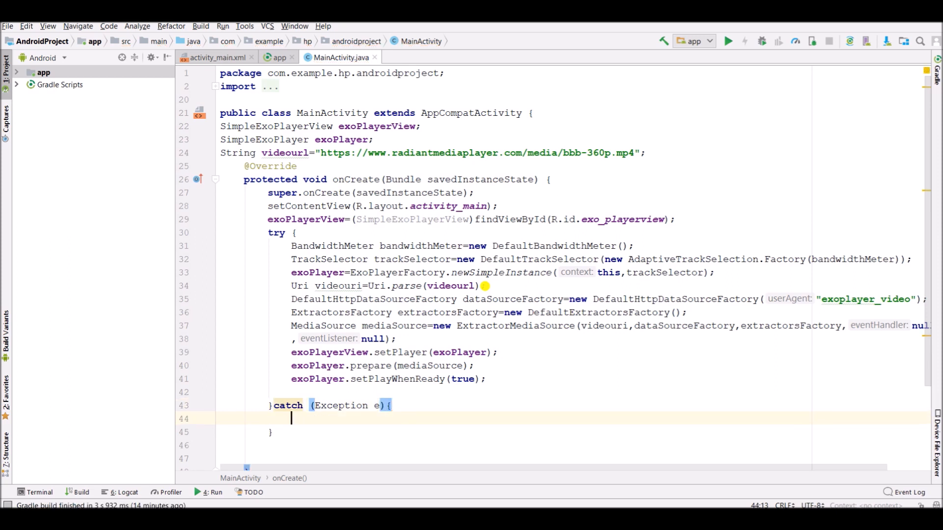
pyautogui.write('Log.e("MainActivity")')
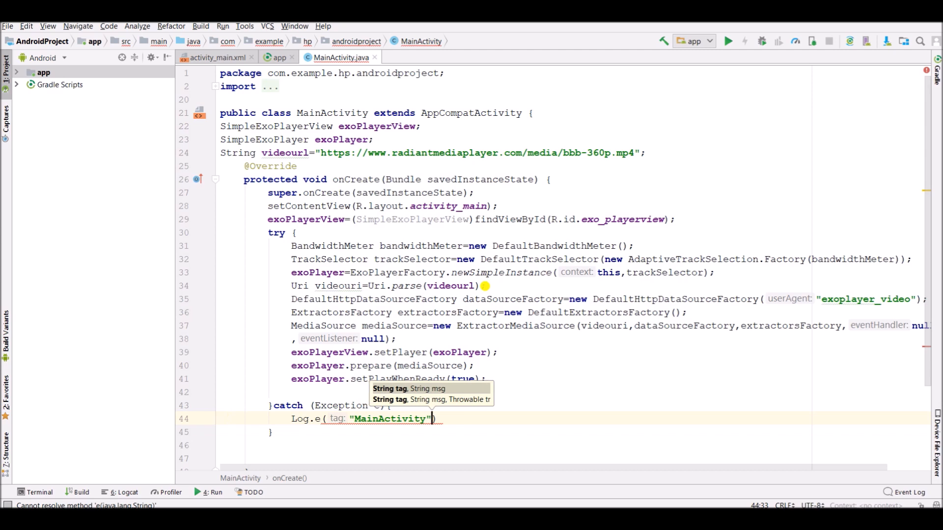
pyautogui.write(',""')
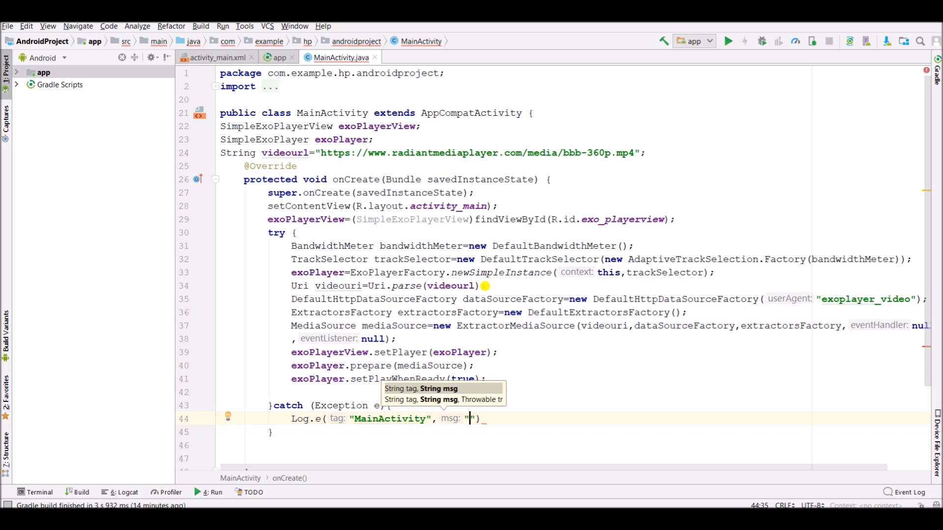
pyautogui.write('exoplayer error')
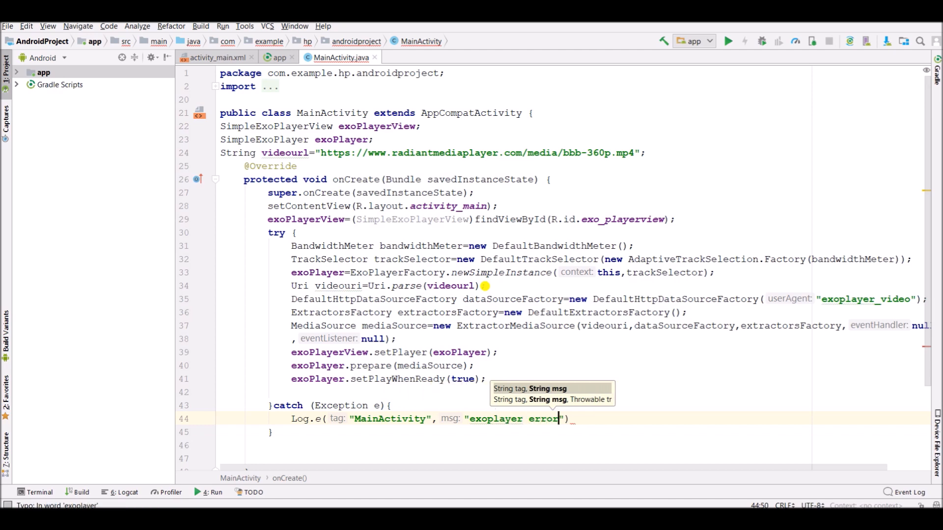
pyautogui.write('+')
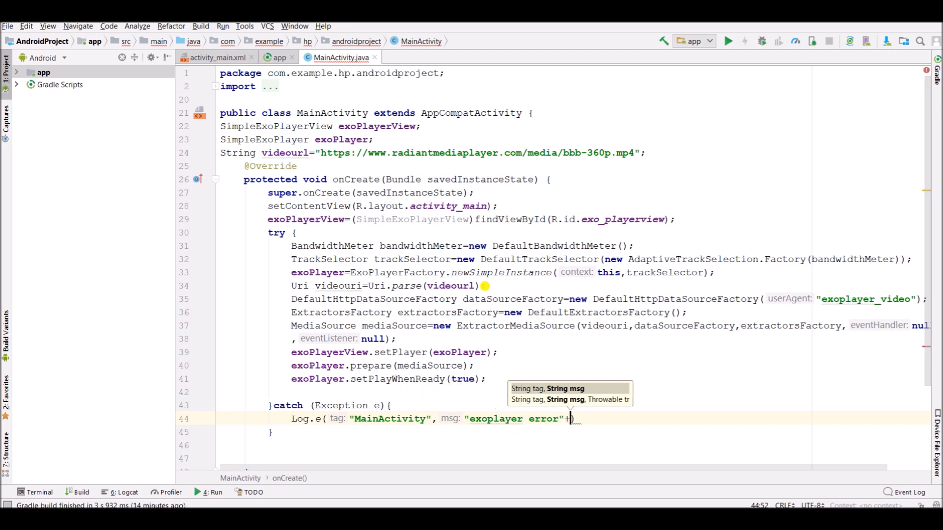
pyautogui.write('+e.str')
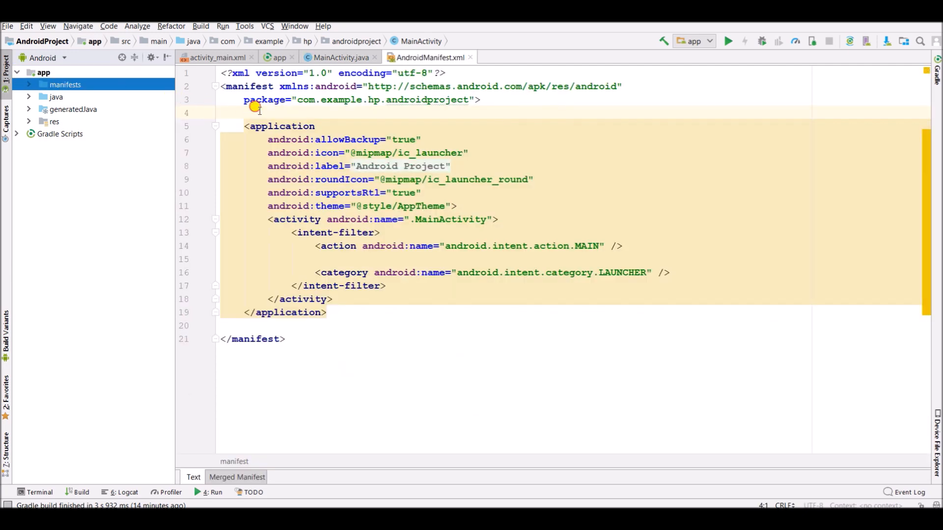
# Add <uses-permission android:name="android.permission.INTERNET"/> above the application tag in AndroidManifest.xml.
pyautogui.write('<u')
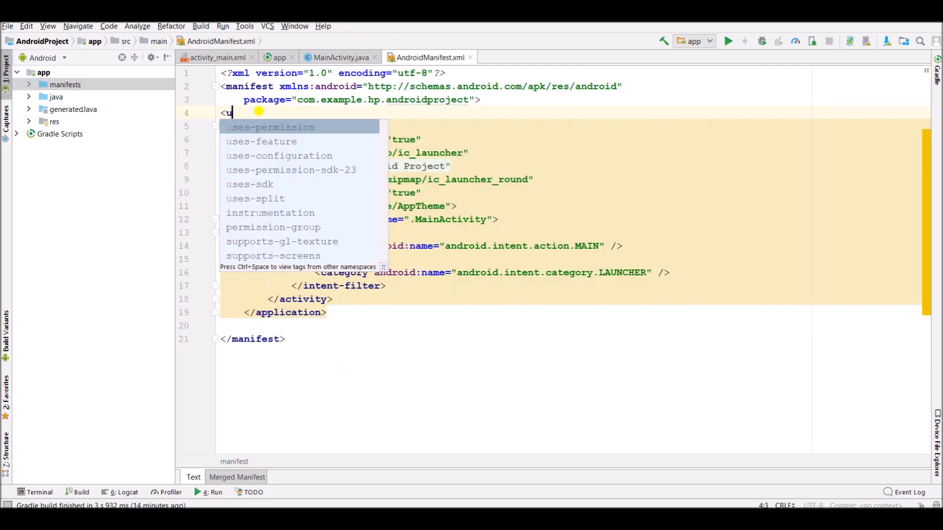
pyautogui.write('ses-permission android:name="in')
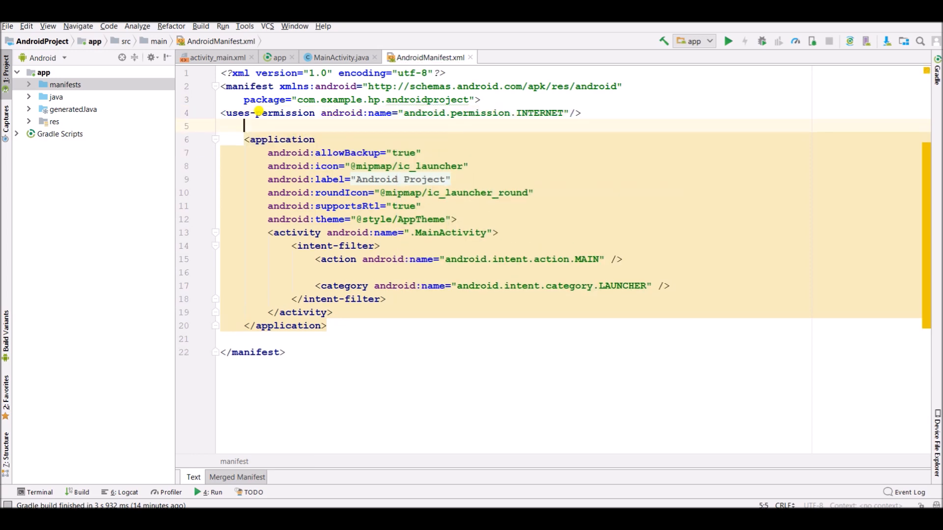
# Run the app with Xiaomi Redmi 4 as the deployment target and wait for the Gradle build.
pyautogui.click(217, 57)
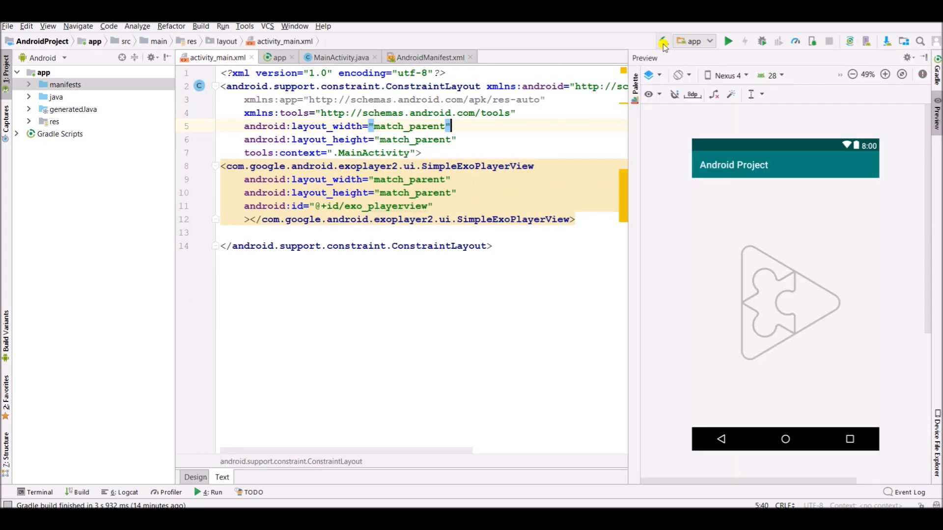
pyautogui.click(728, 40)
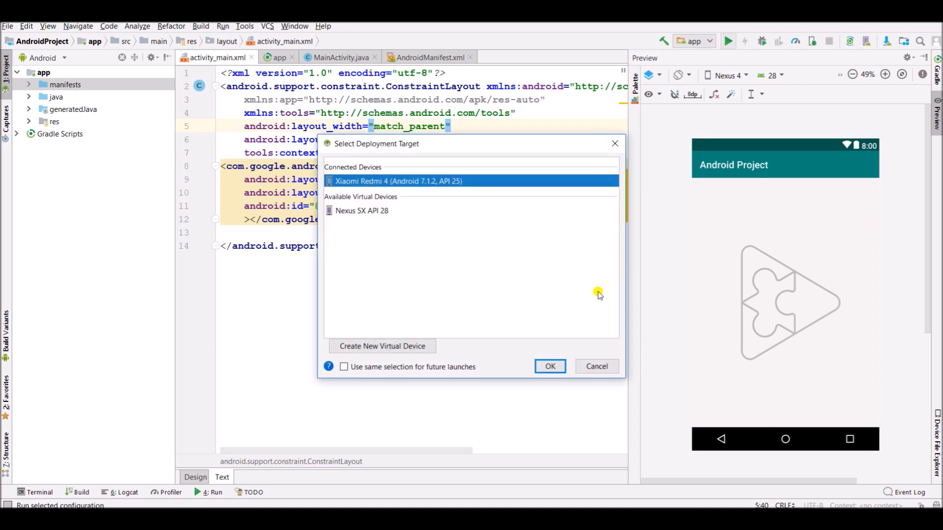
pyautogui.click(596, 367)
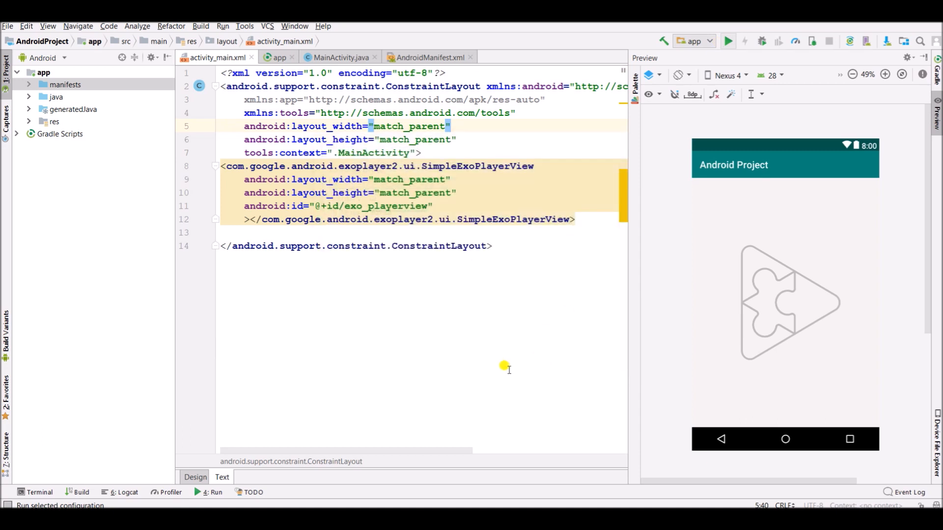
pyautogui.click(727, 40)
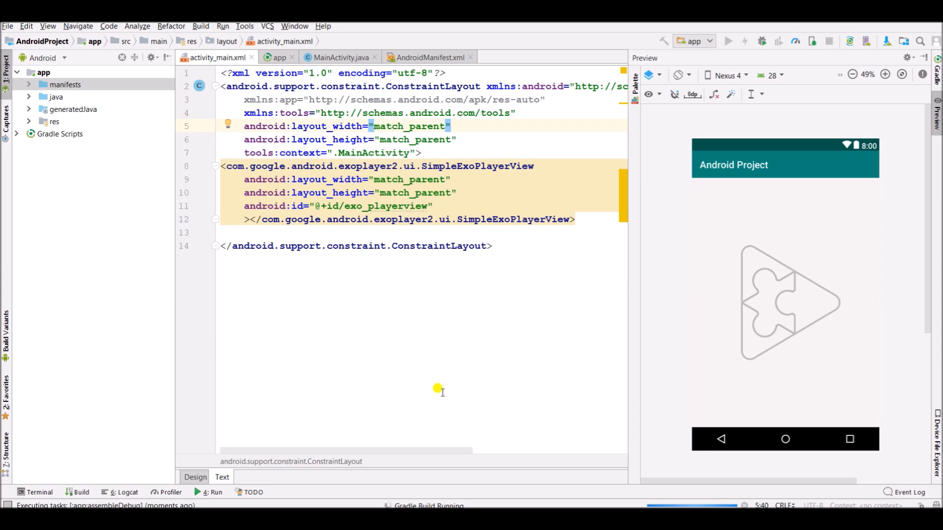
pyautogui.moveTo(433, 421)
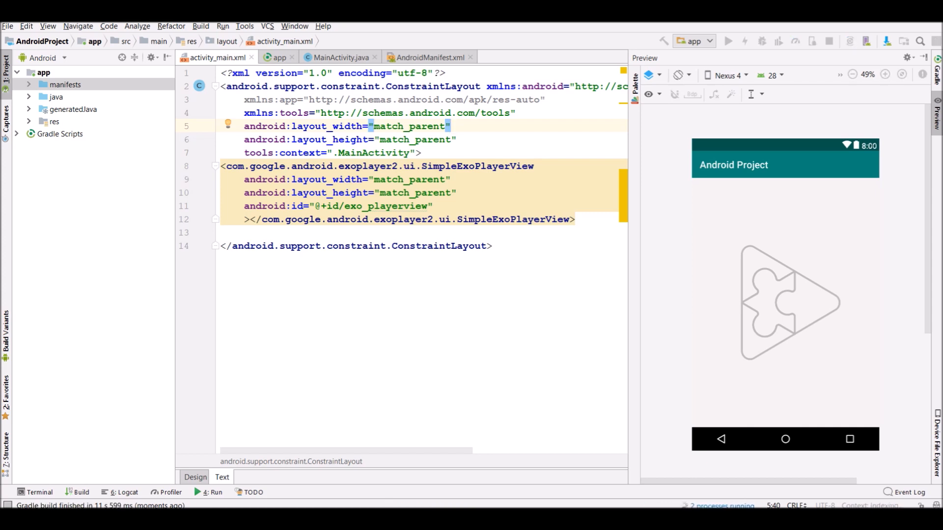
pyautogui.click(450, 126)
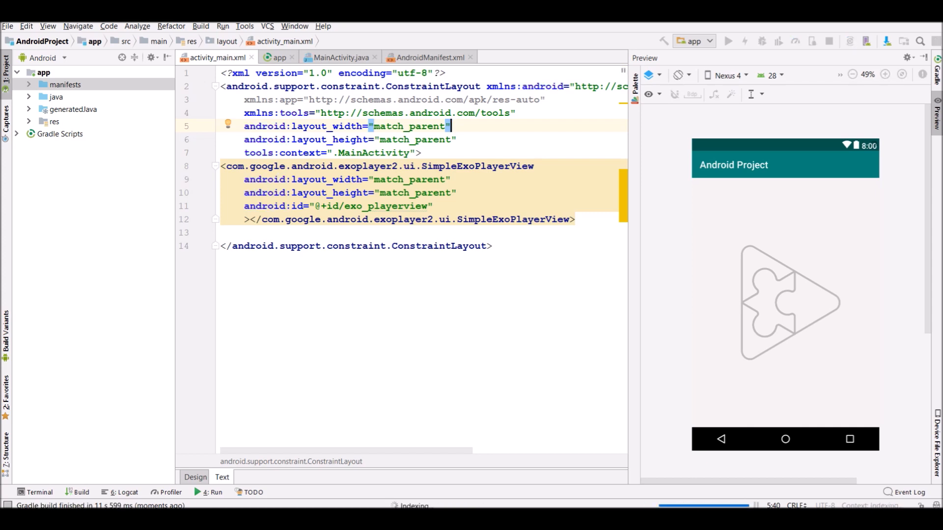
pyautogui.click(728, 41)
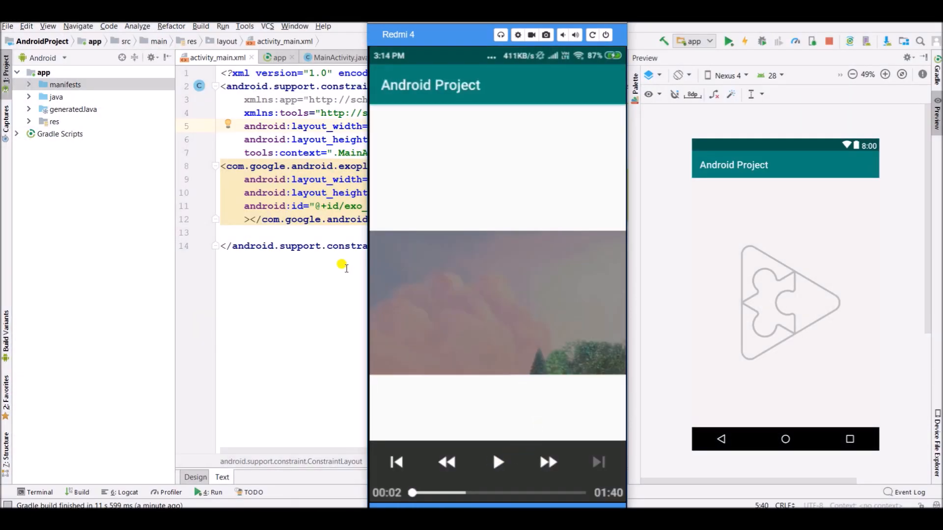
# Press play on the ExoPlayer controls in the Vysor mirror window.
pyautogui.click(498, 462)
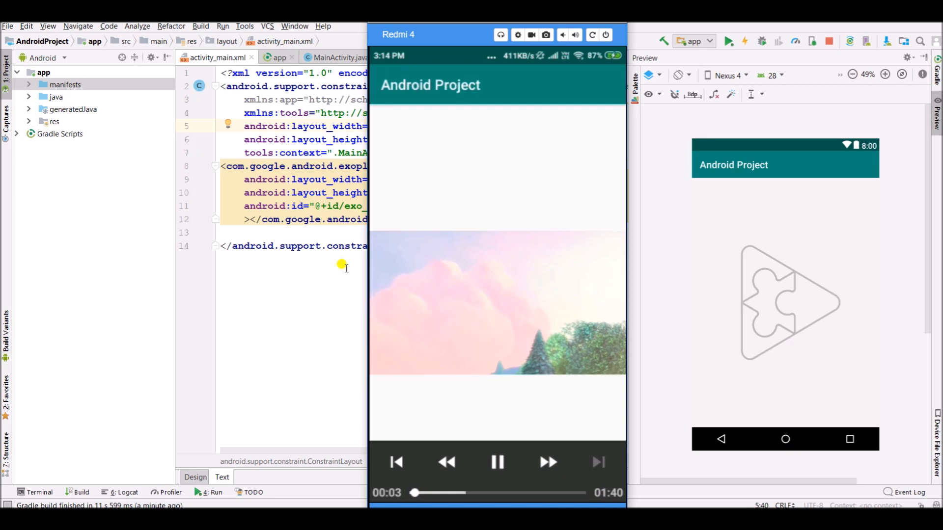